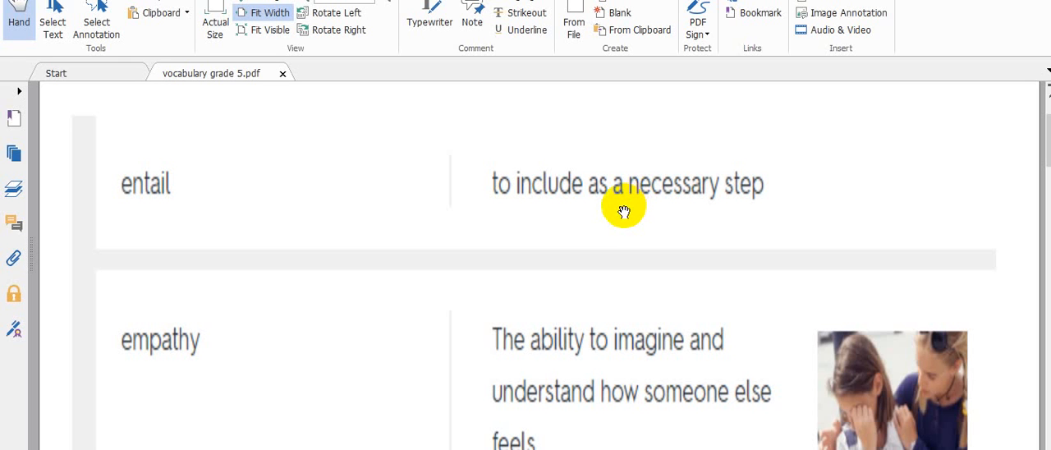
mouse_move(632, 181)
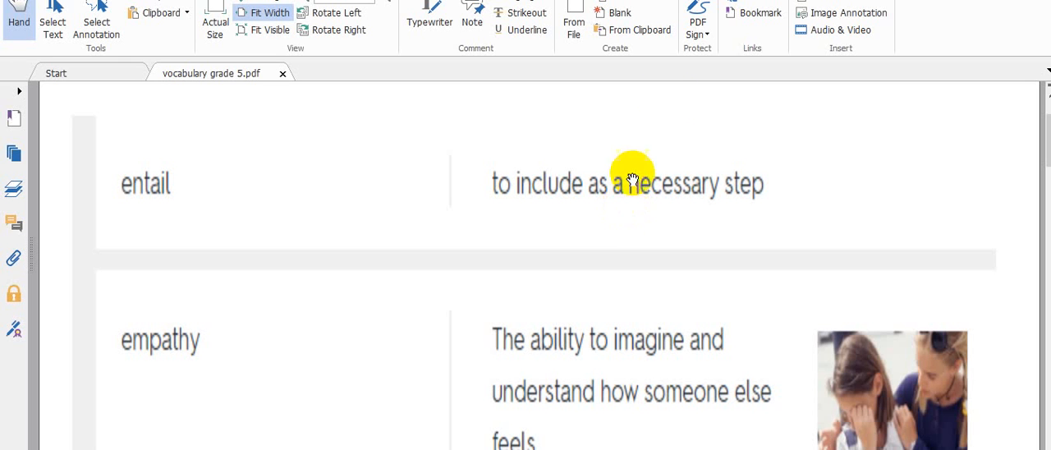
mouse_move(615, 221)
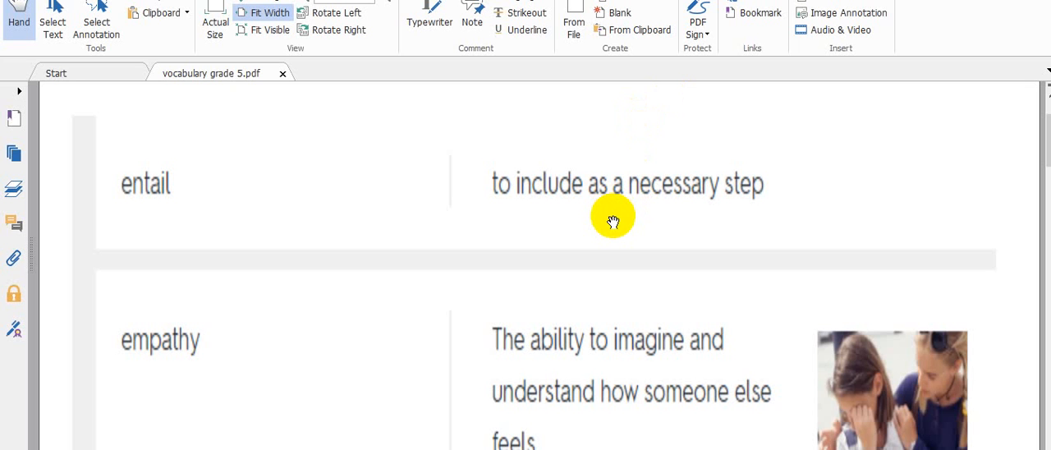
mouse_move(599, 26)
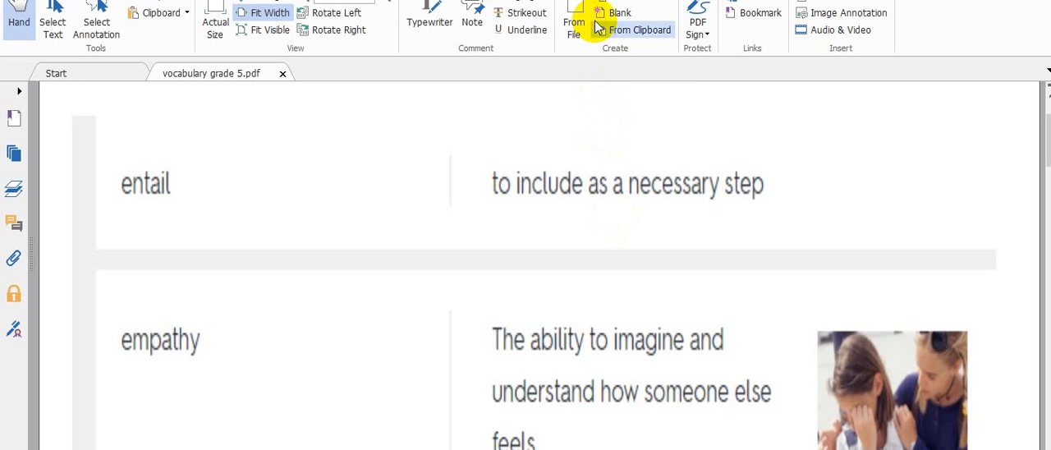
mouse_move(519, 217)
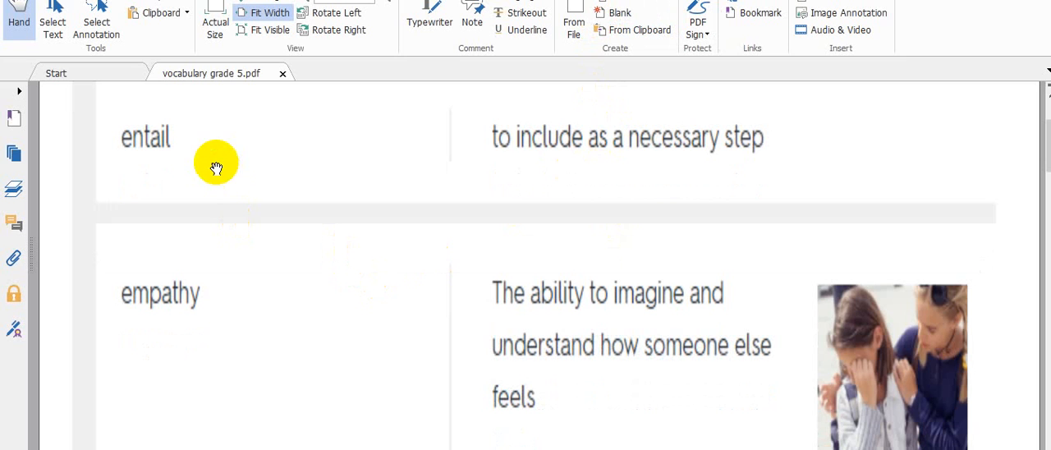
mouse_move(598, 154)
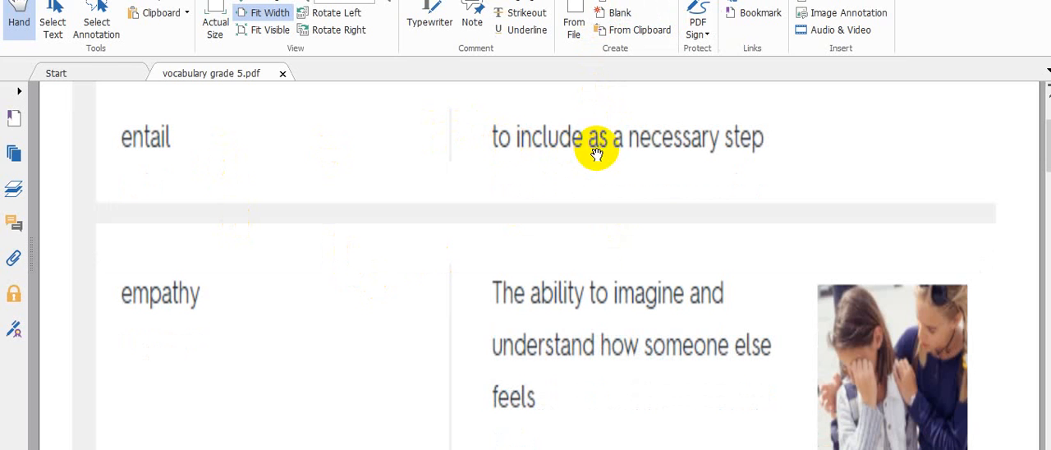
mouse_move(762, 151)
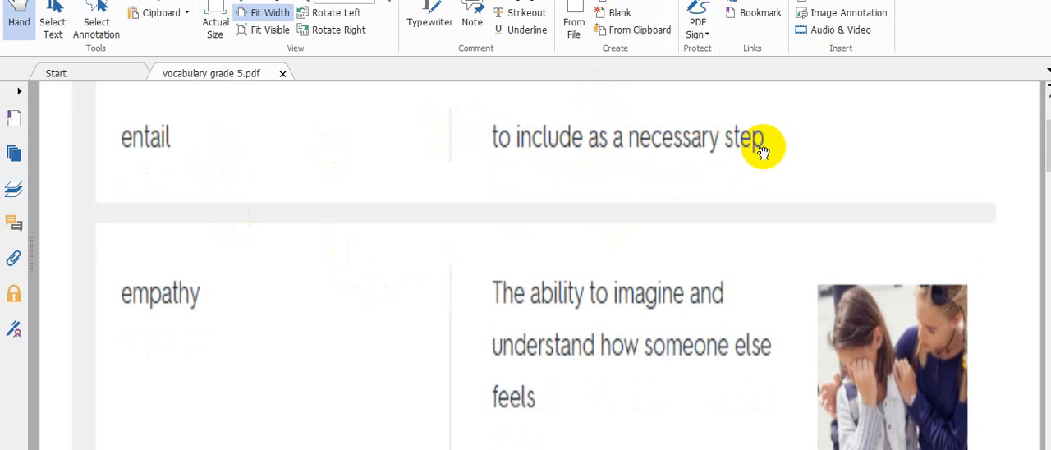
mouse_move(220, 296)
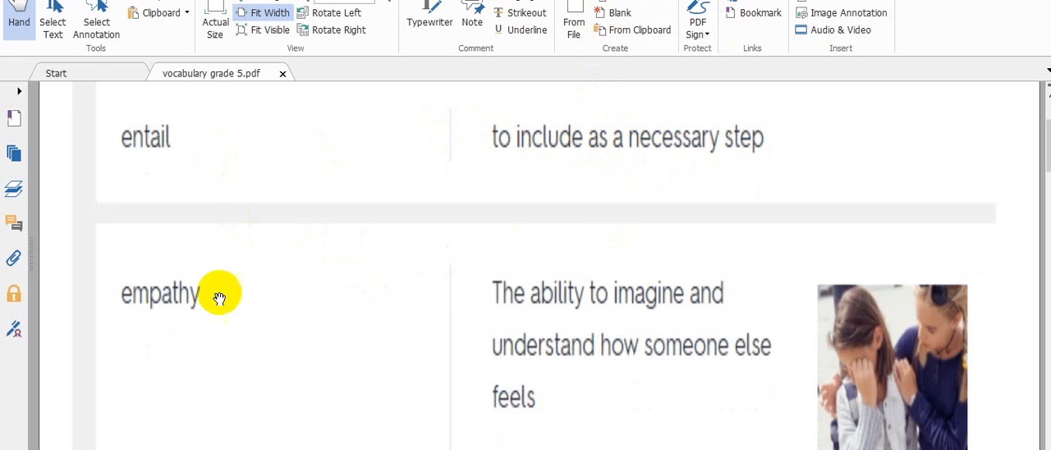
mouse_move(246, 296)
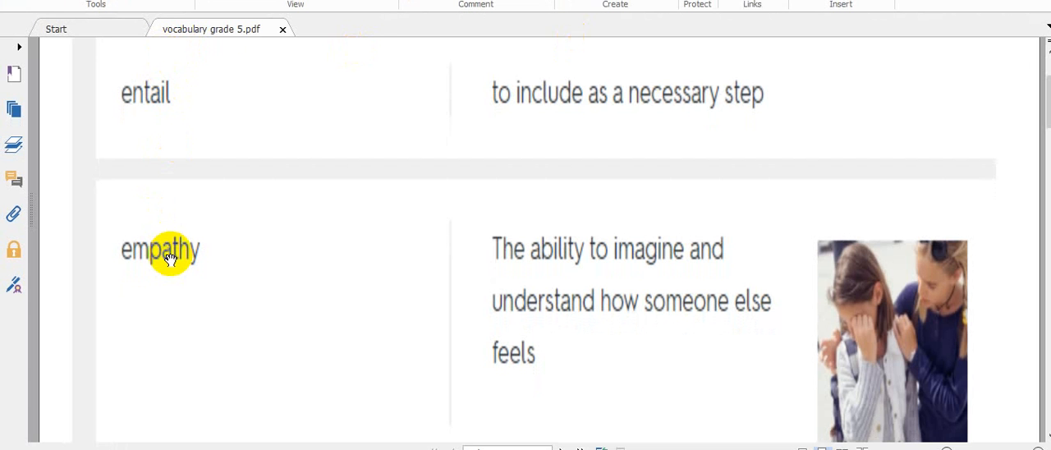
mouse_move(969, 306)
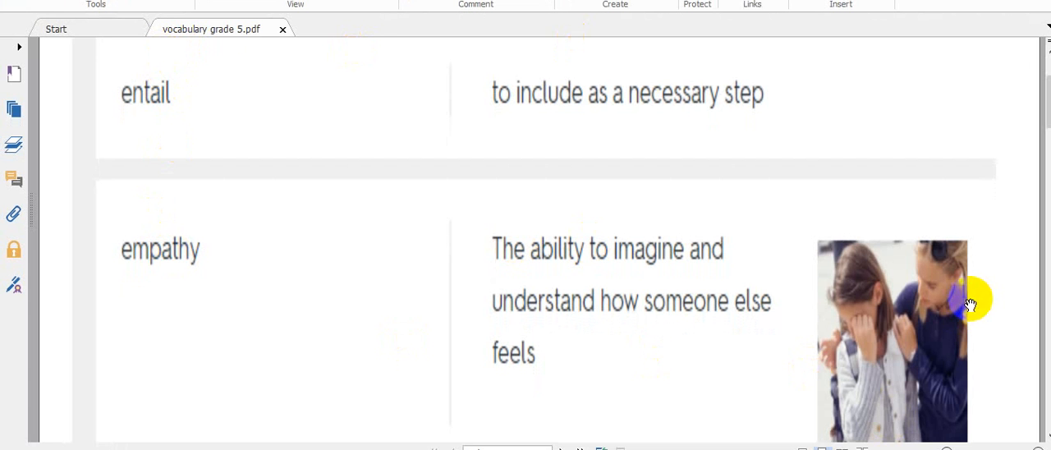
mouse_move(867, 319)
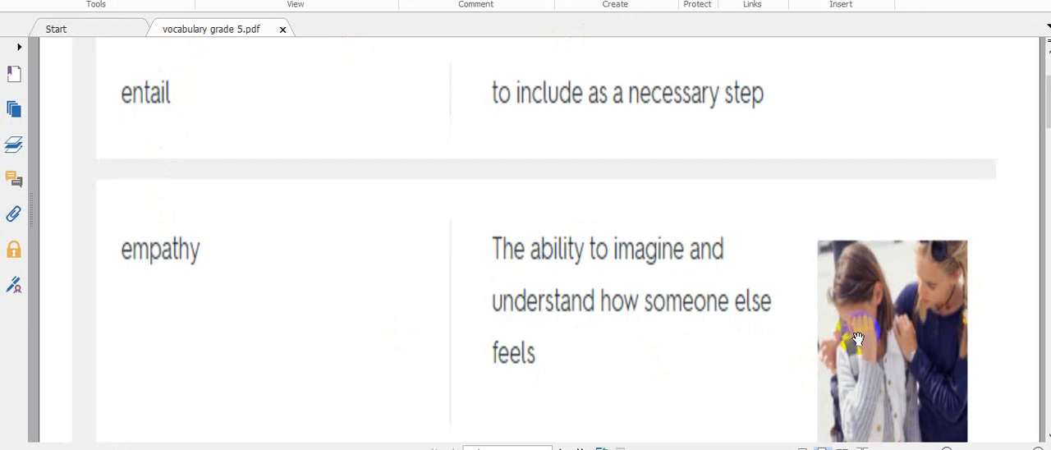
Play the Standing Tall concept video through to its end, pausing and resuming along the way
scroll(down, 3)
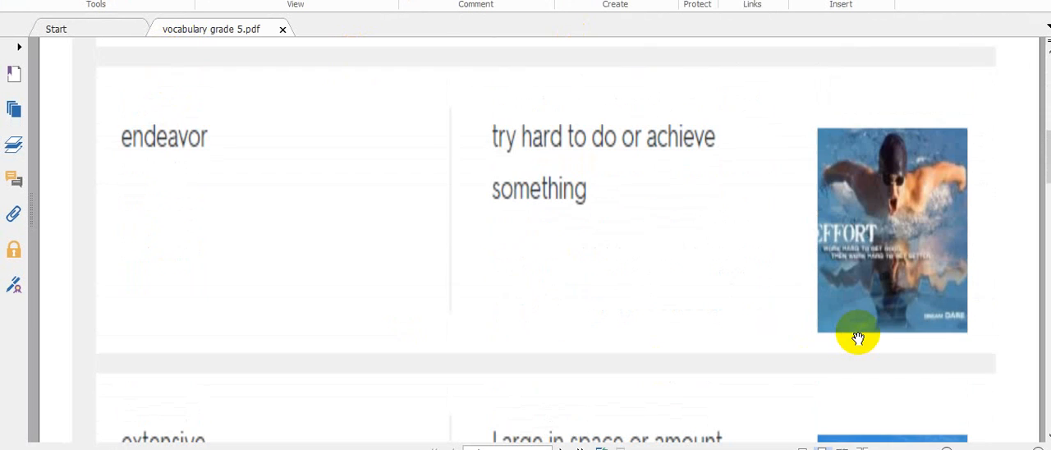
mouse_move(478, 157)
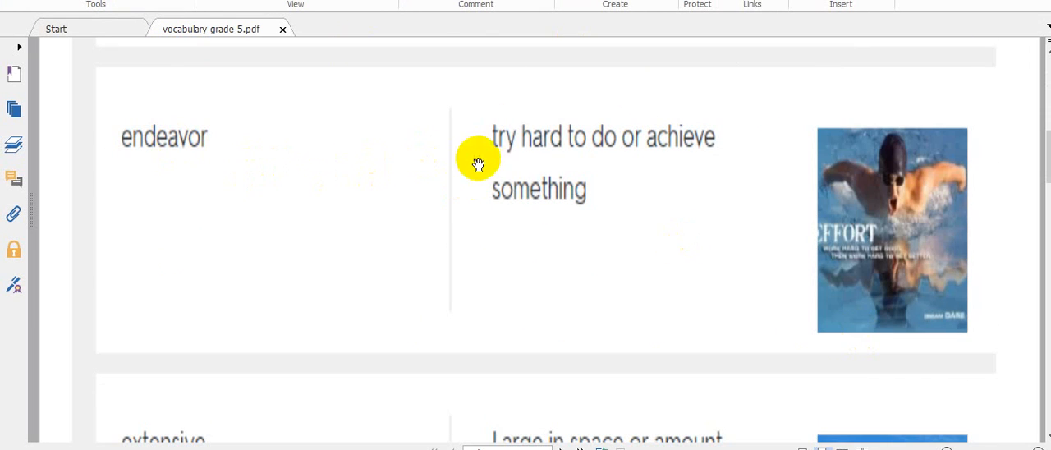
mouse_move(877, 205)
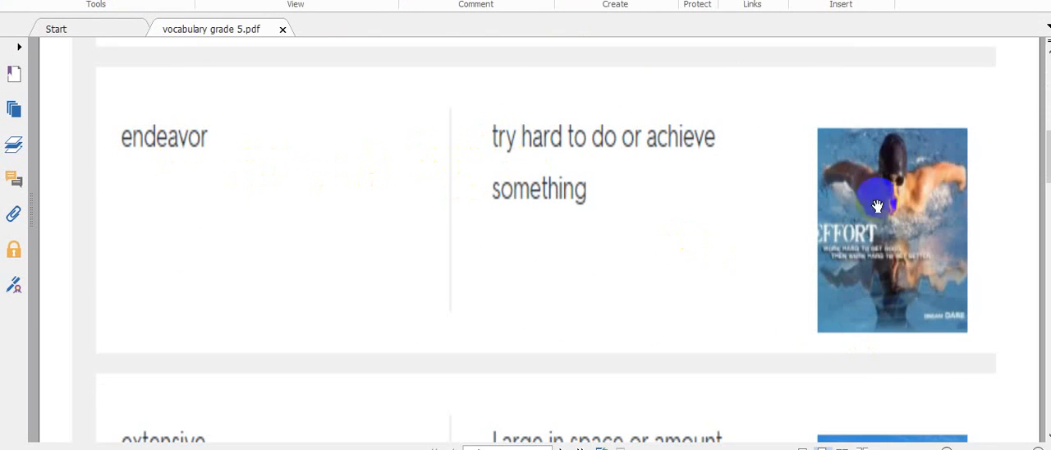
mouse_move(539, 92)
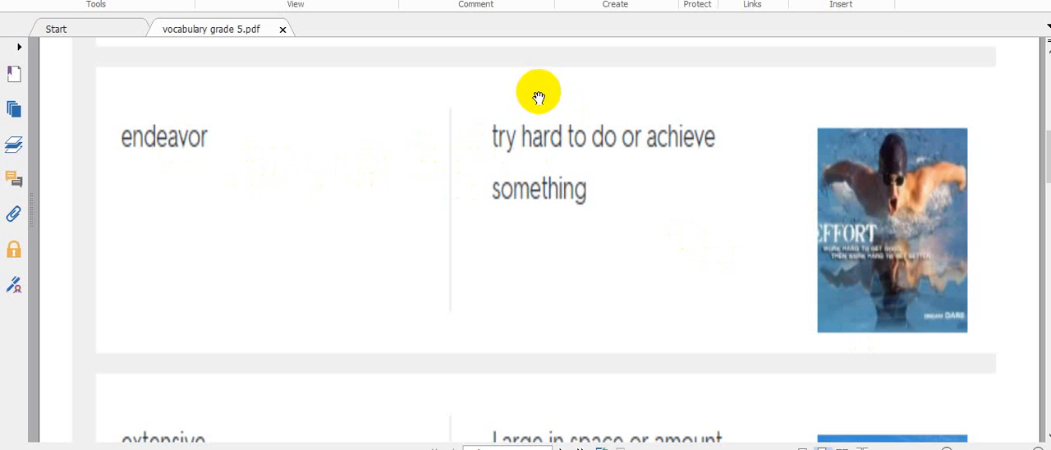
mouse_move(721, 155)
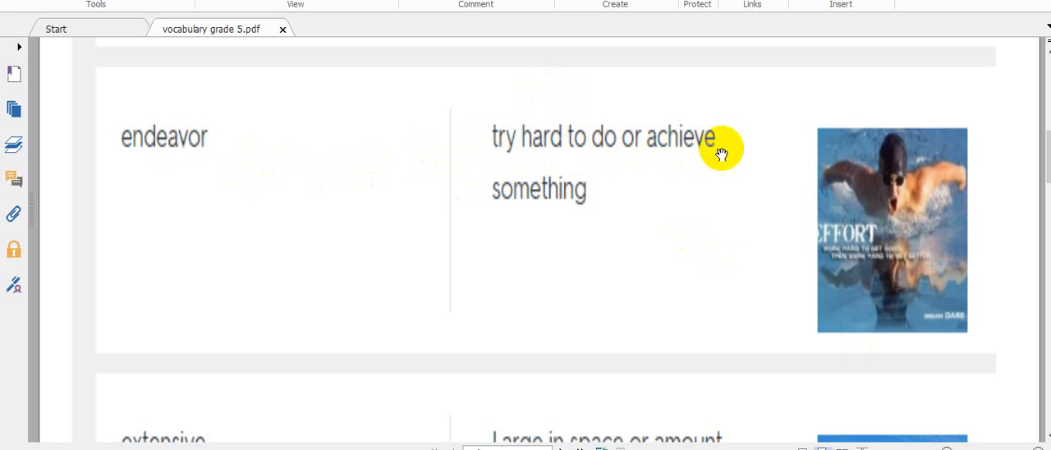
scroll(down, 3)
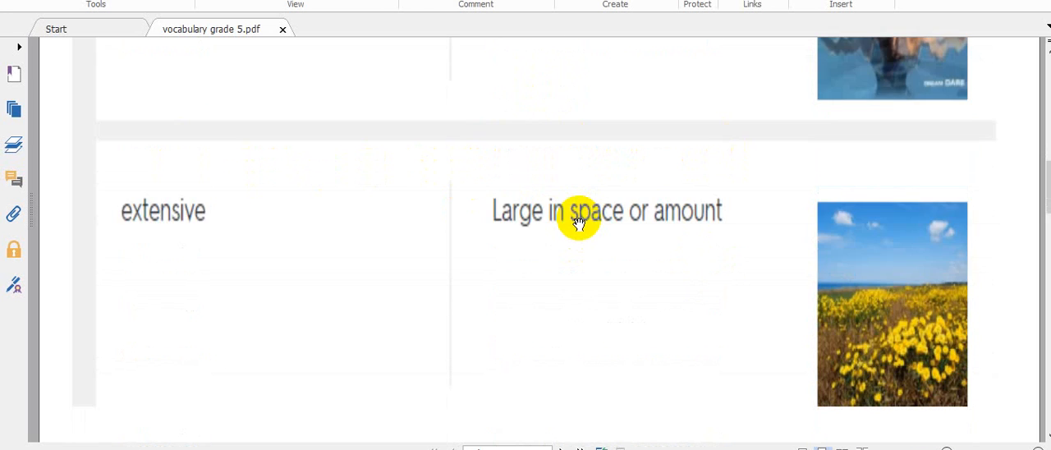
scroll(down, 3)
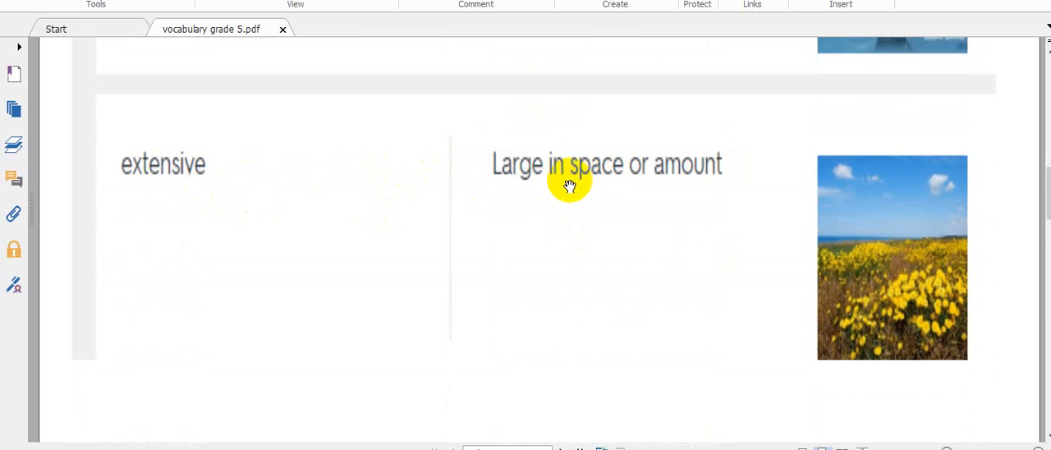
mouse_move(657, 178)
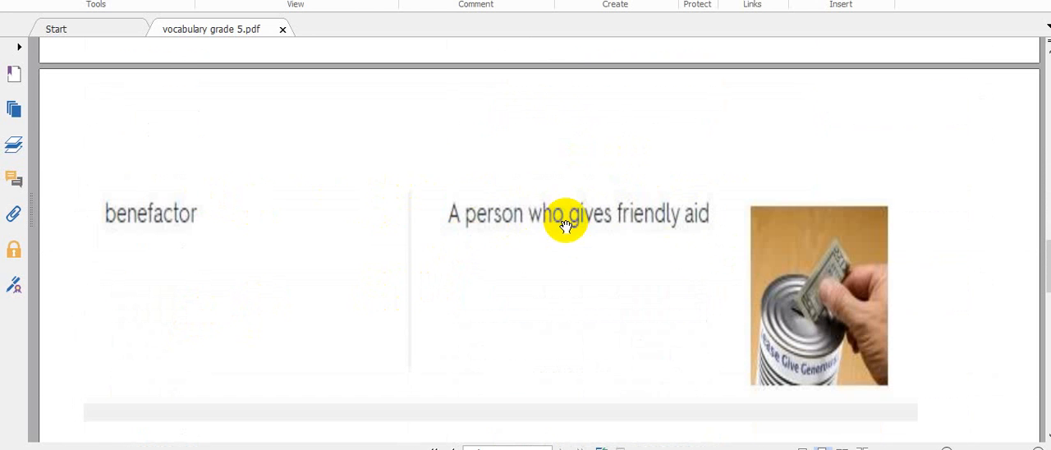
mouse_move(698, 227)
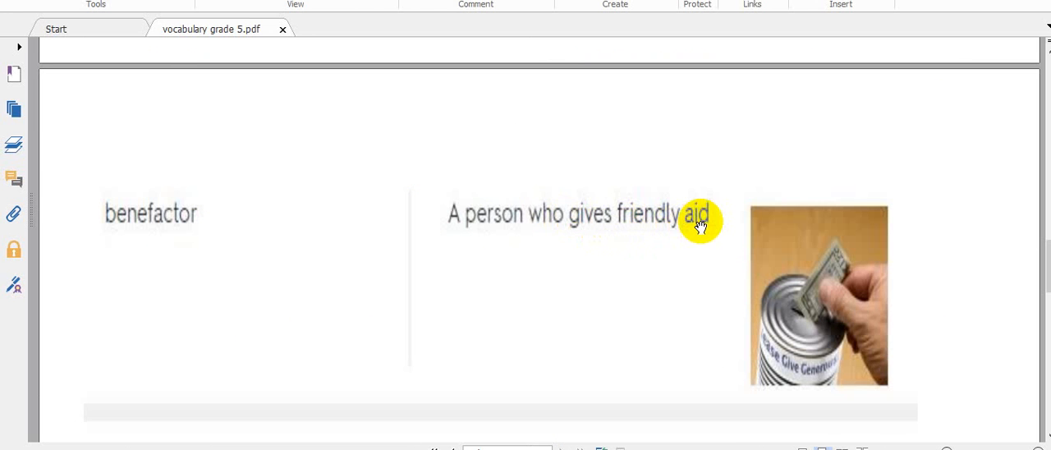
scroll(down, 3)
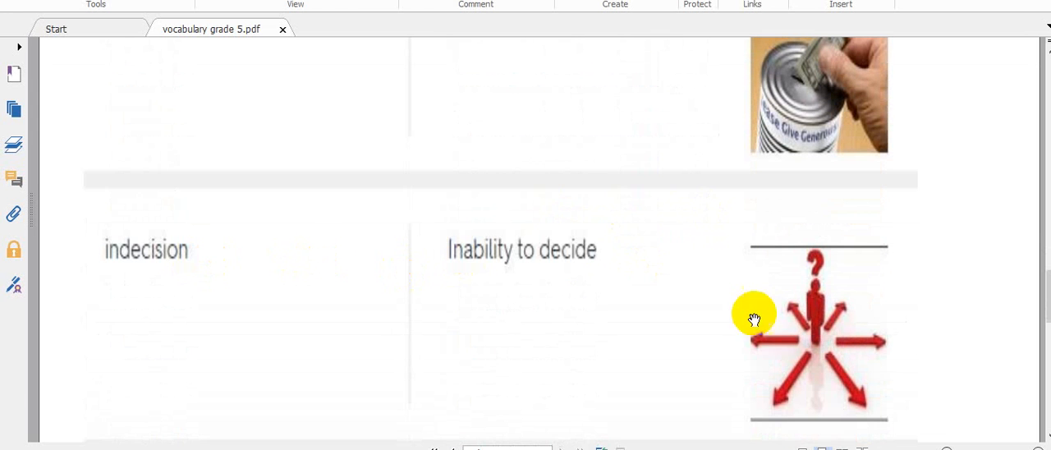
mouse_move(468, 271)
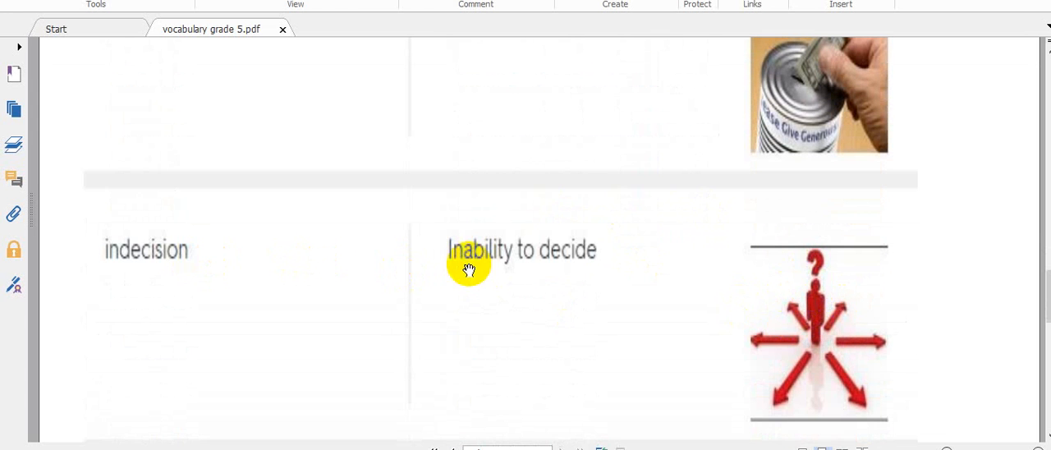
mouse_move(614, 267)
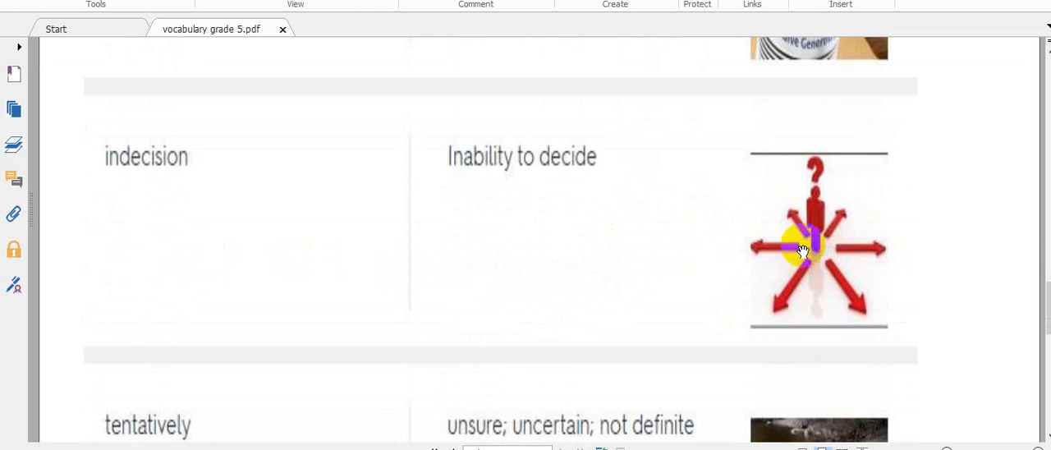
mouse_move(818, 216)
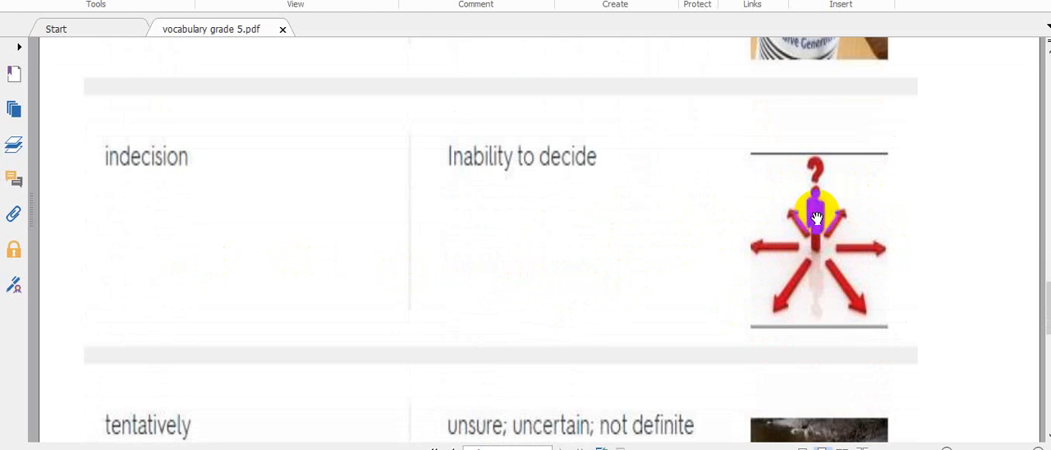
scroll(down, 3)
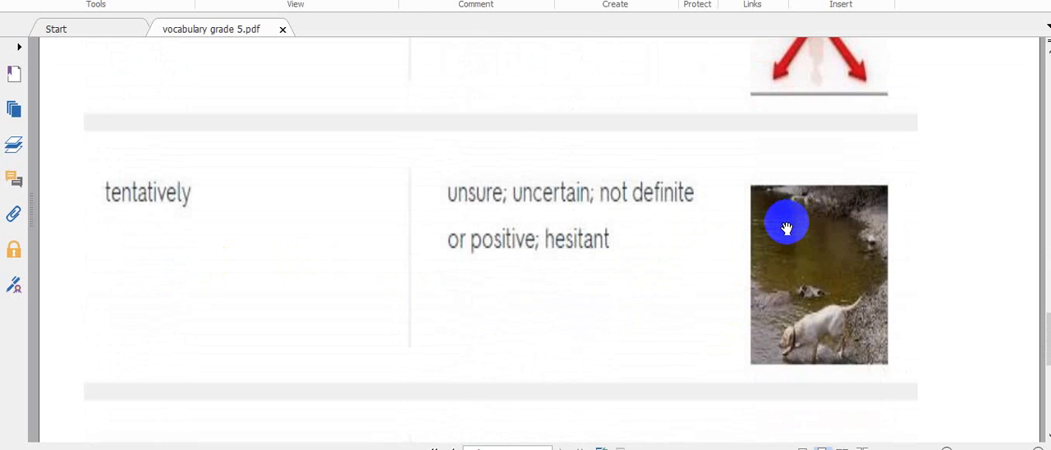
mouse_move(783, 227)
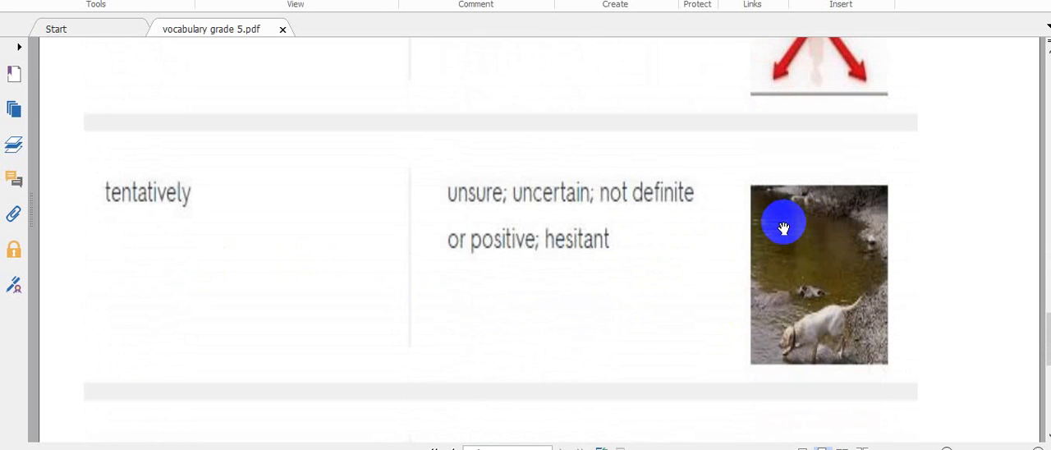
mouse_move(653, 221)
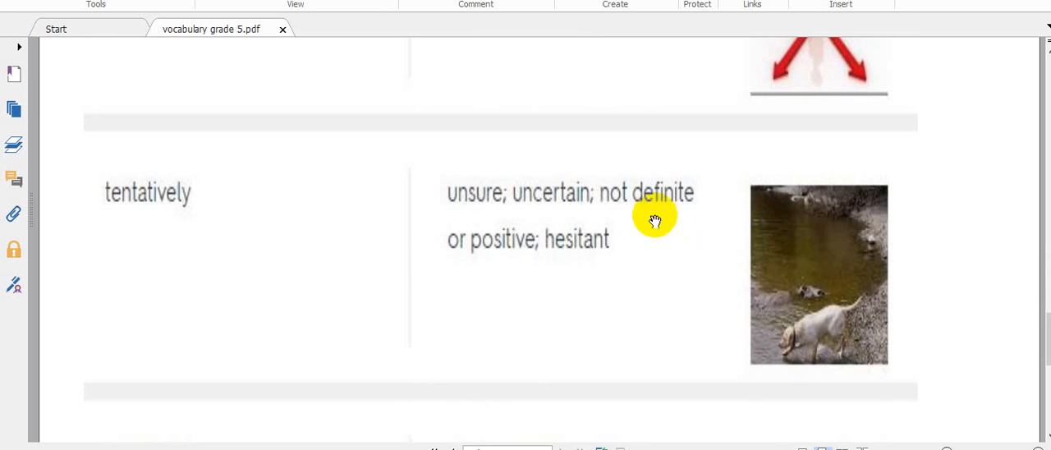
scroll(down, 3)
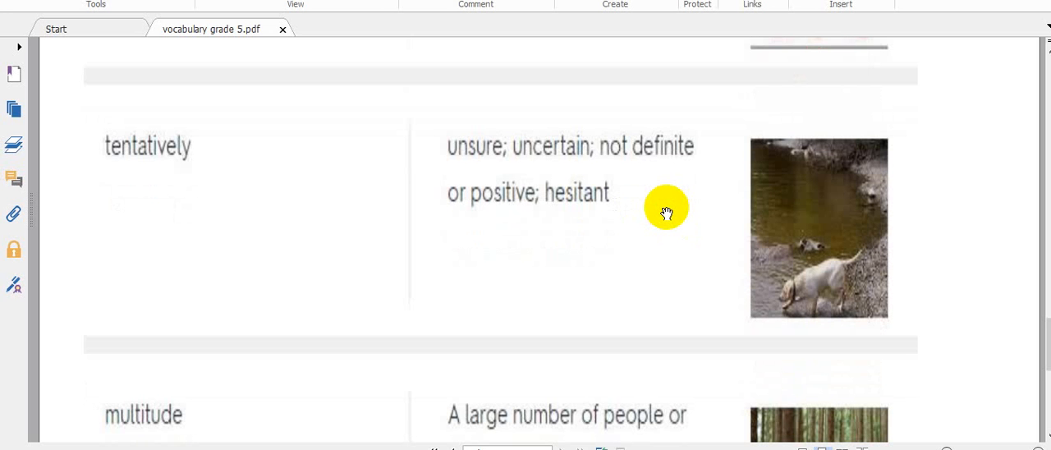
scroll(down, 3)
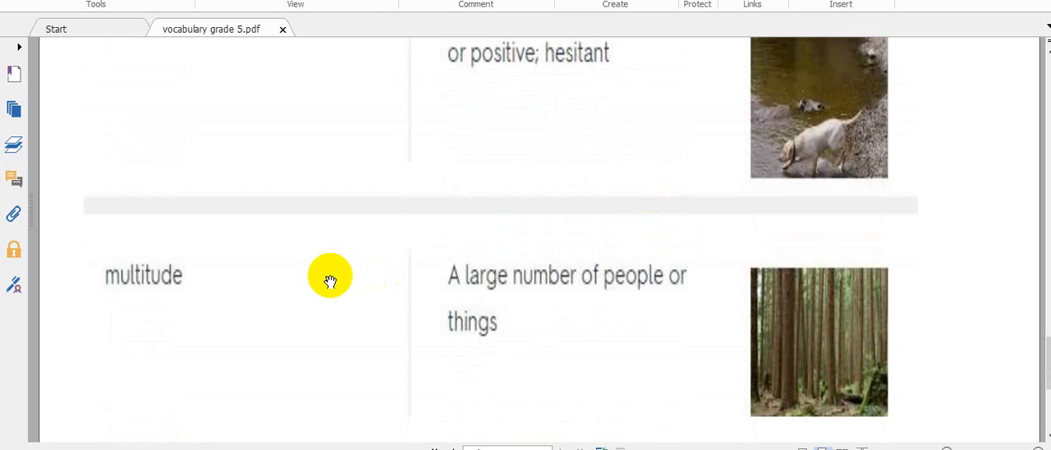
mouse_move(575, 289)
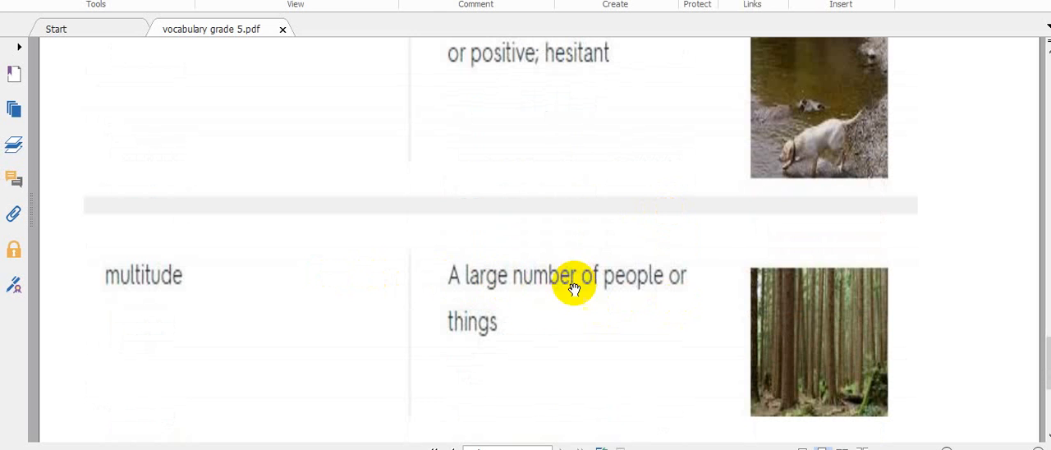
mouse_move(780, 292)
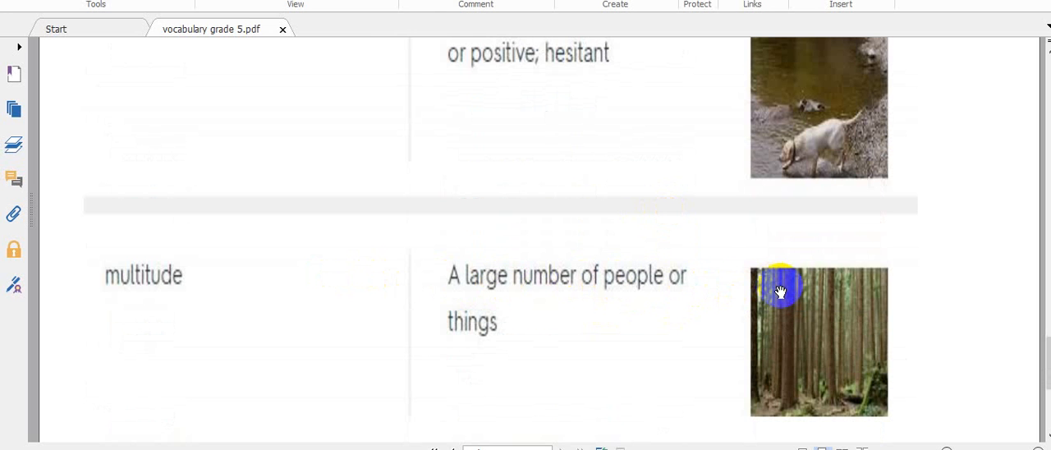
scroll(down, 3)
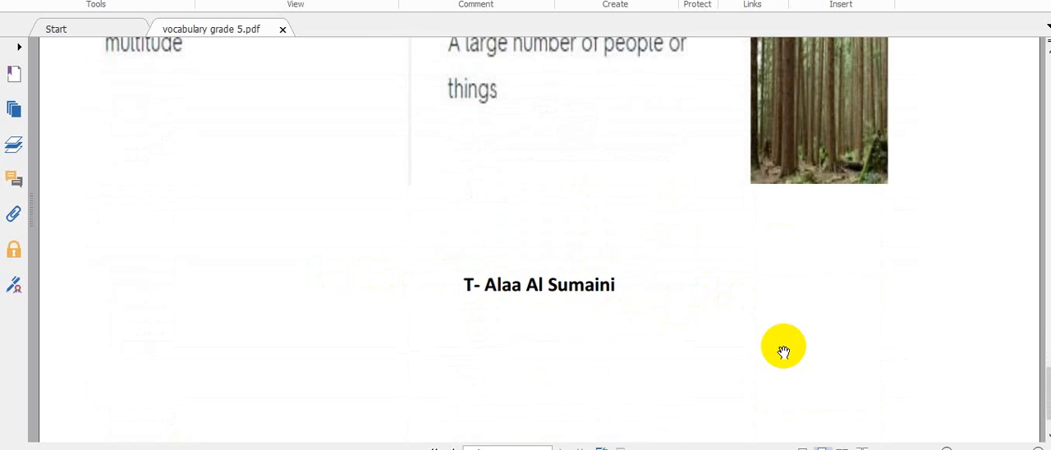
scroll(down, 3)
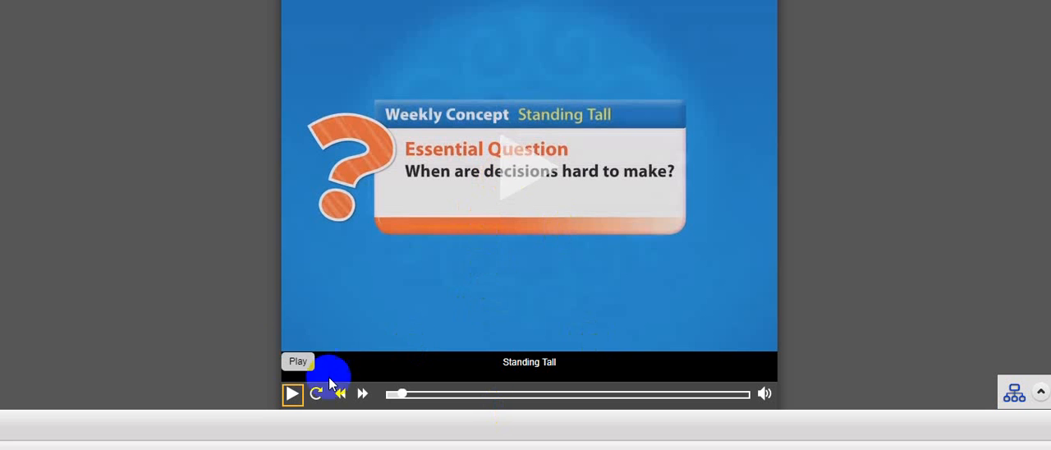
mouse_move(133, 252)
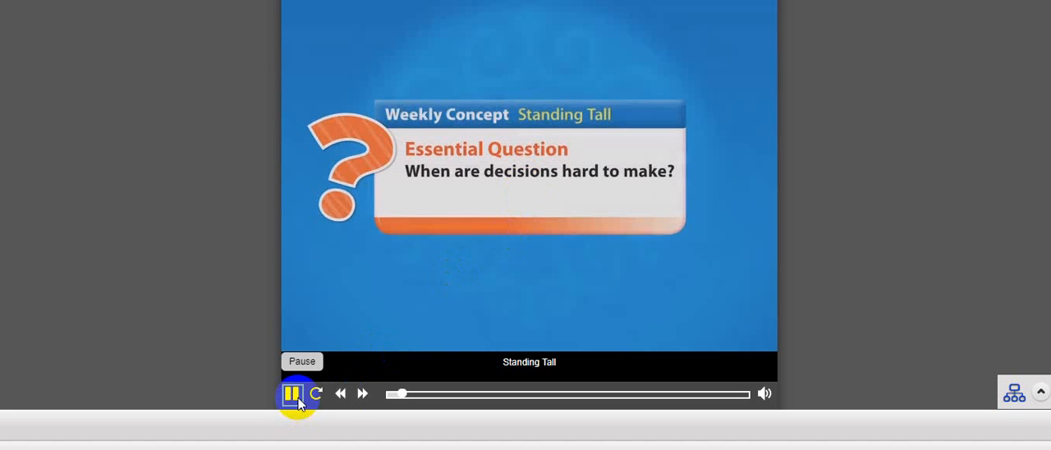
click(292, 394)
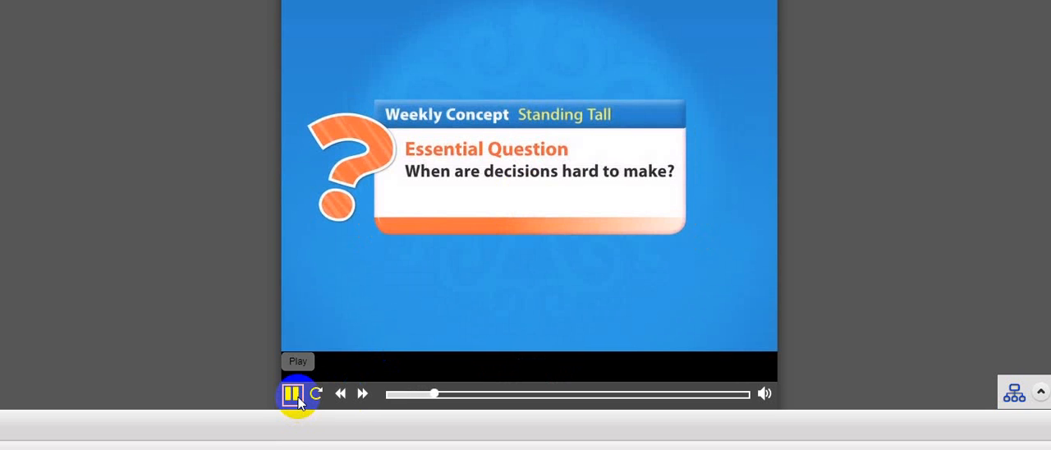
click(296, 395)
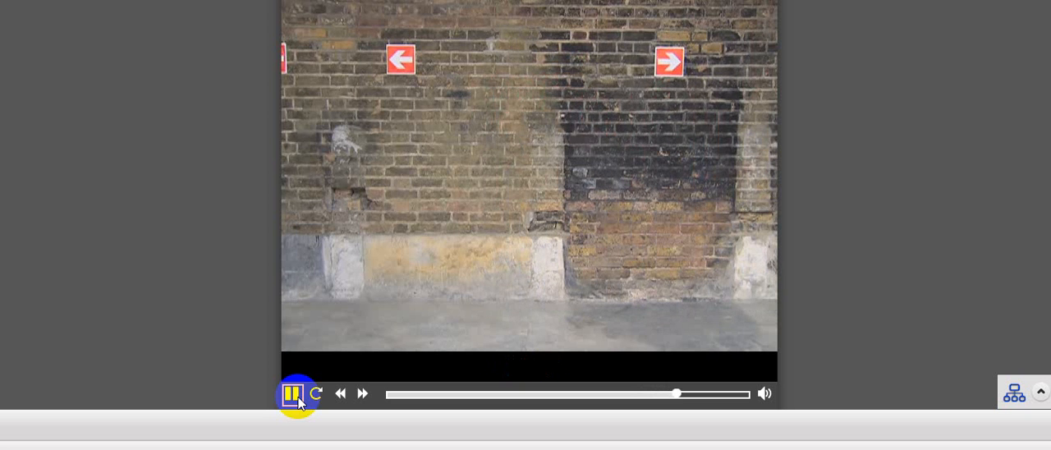
click(295, 394)
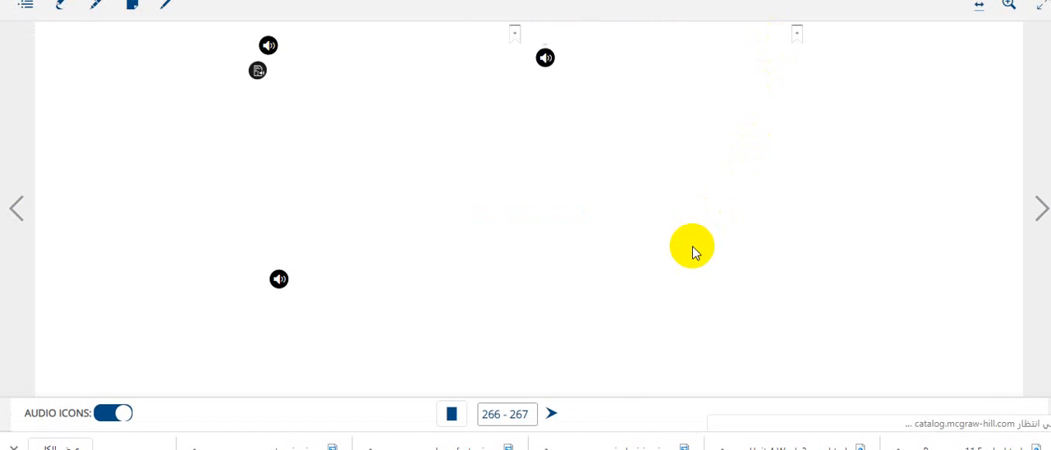
mouse_move(381, 161)
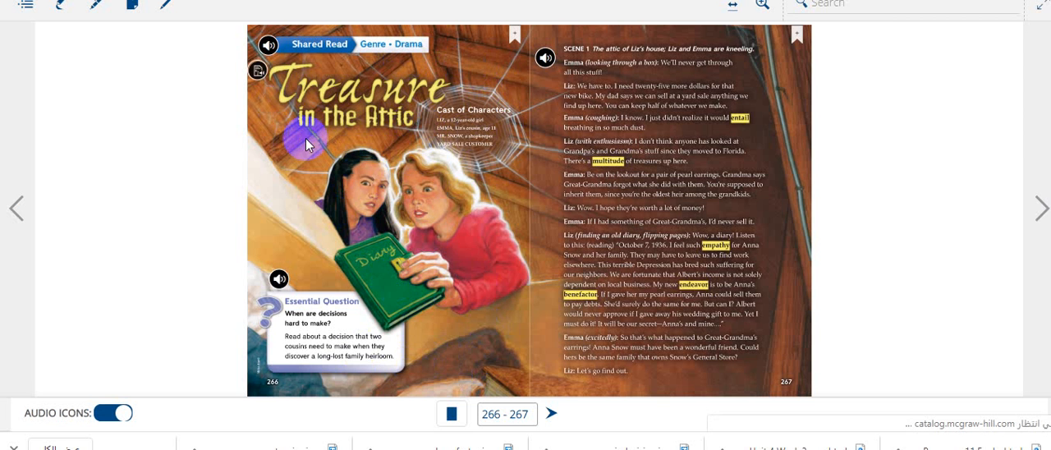
mouse_move(528, 203)
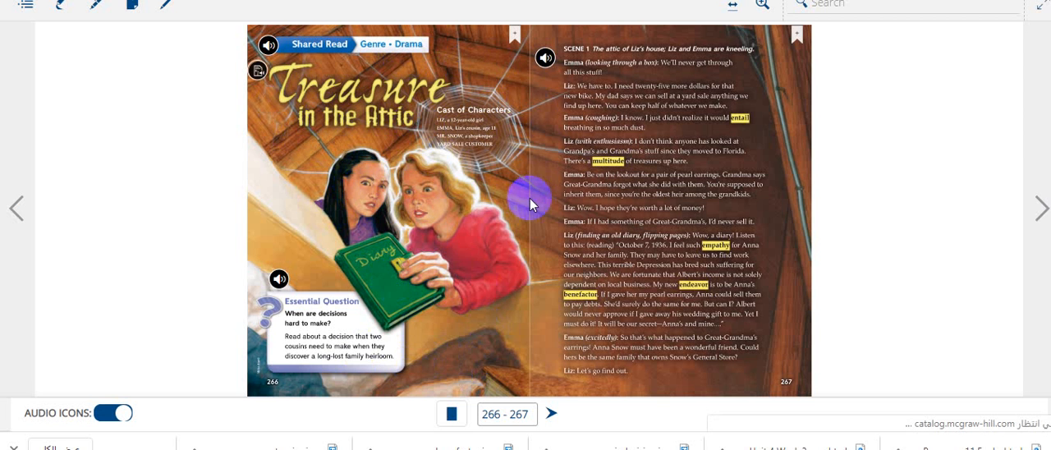
mouse_move(466, 247)
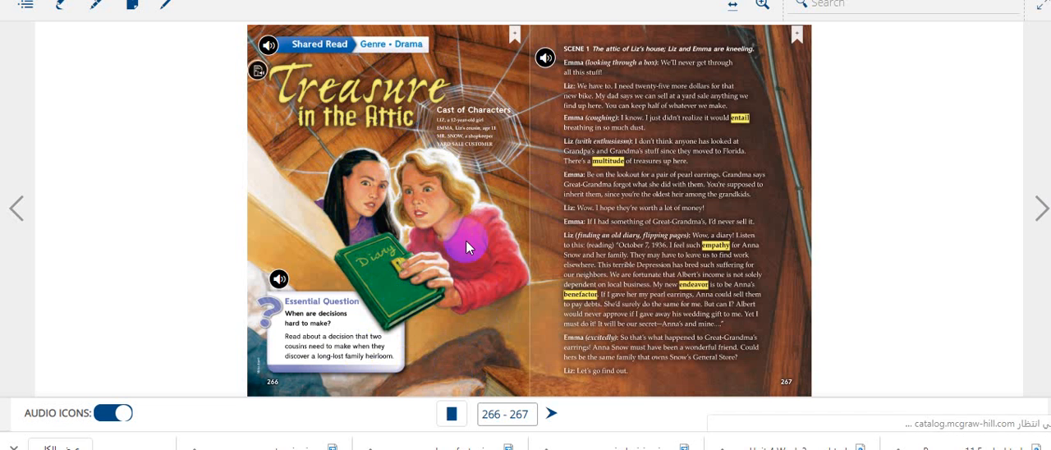
Show page 266 alone, hear its read-aloud, then exit the audio
click(450, 414)
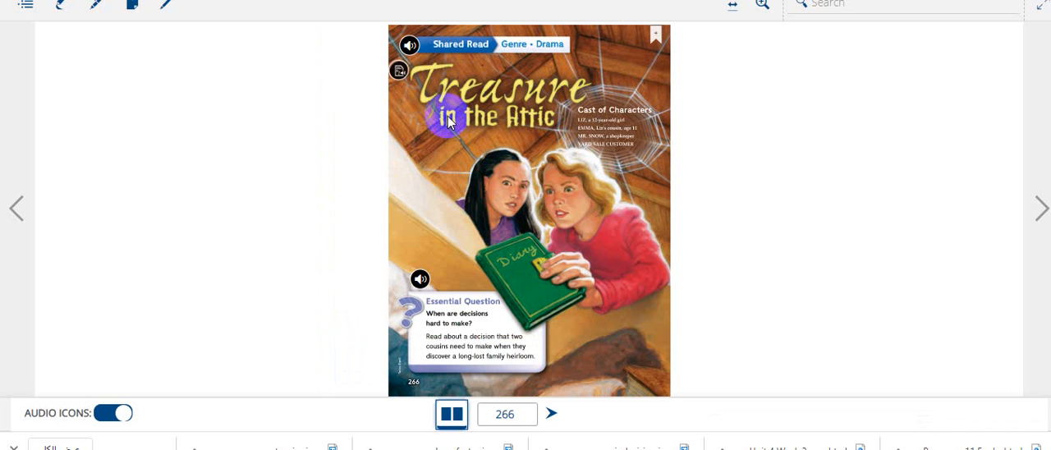
mouse_move(639, 193)
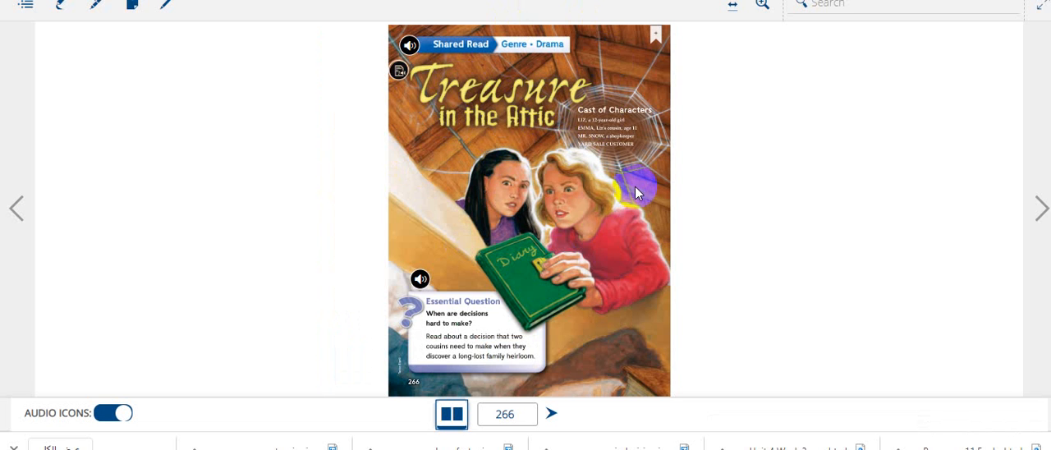
mouse_move(506, 112)
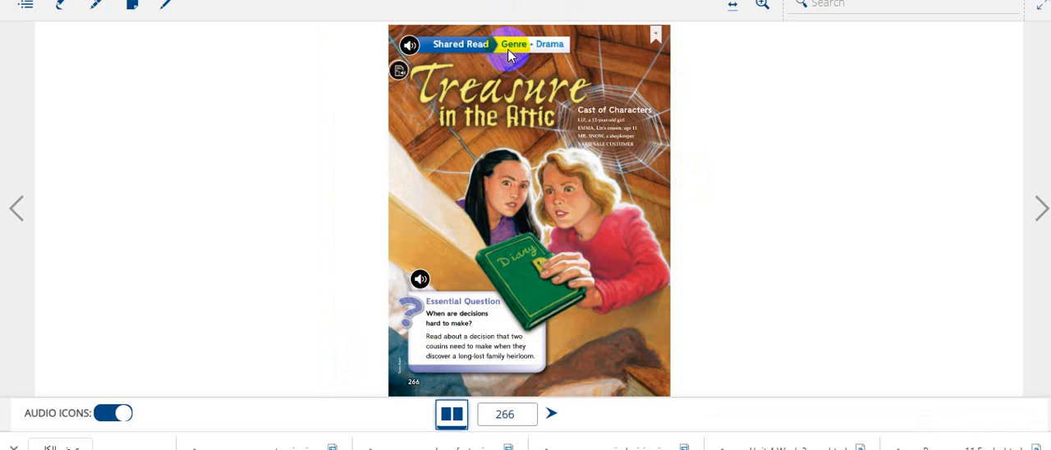
mouse_move(551, 64)
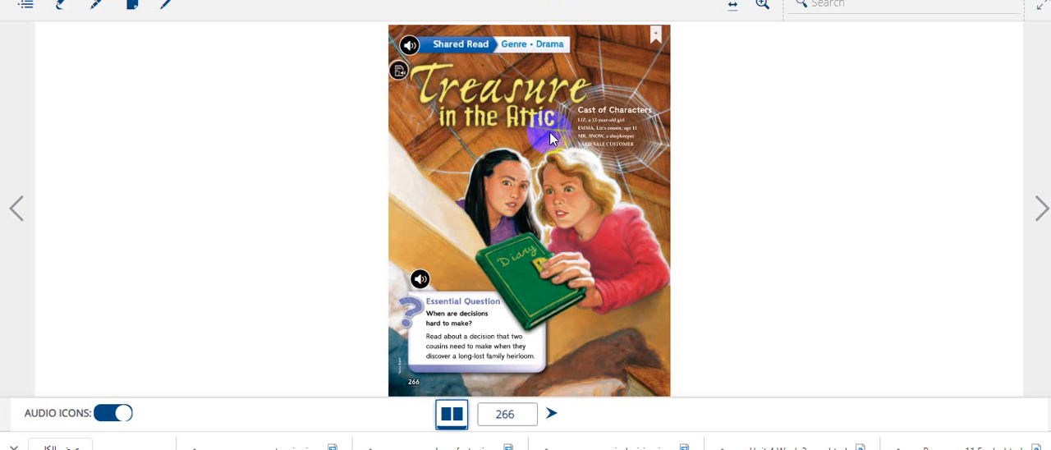
mouse_move(461, 107)
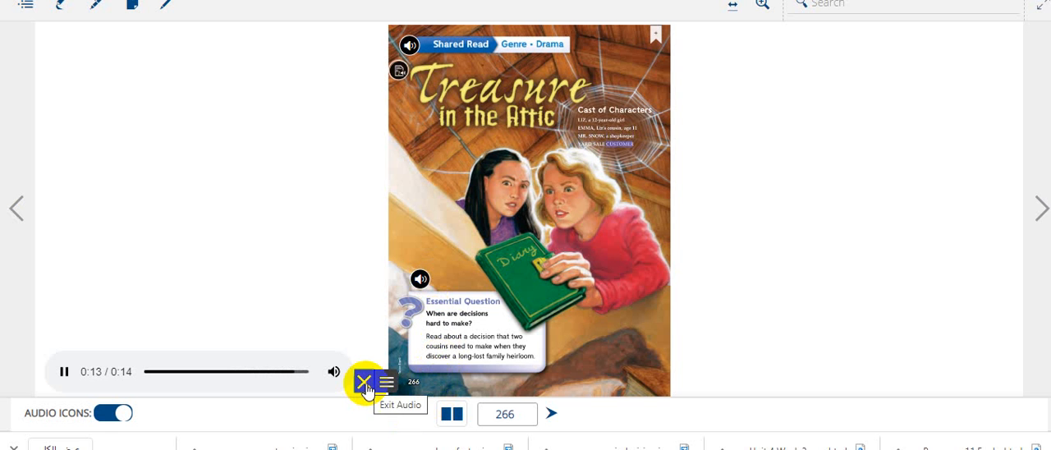
click(365, 383)
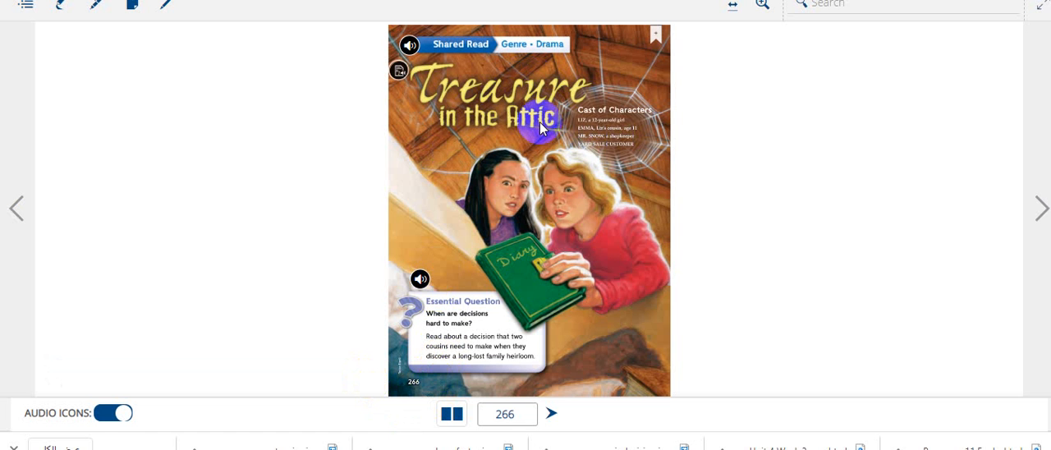
mouse_move(529, 205)
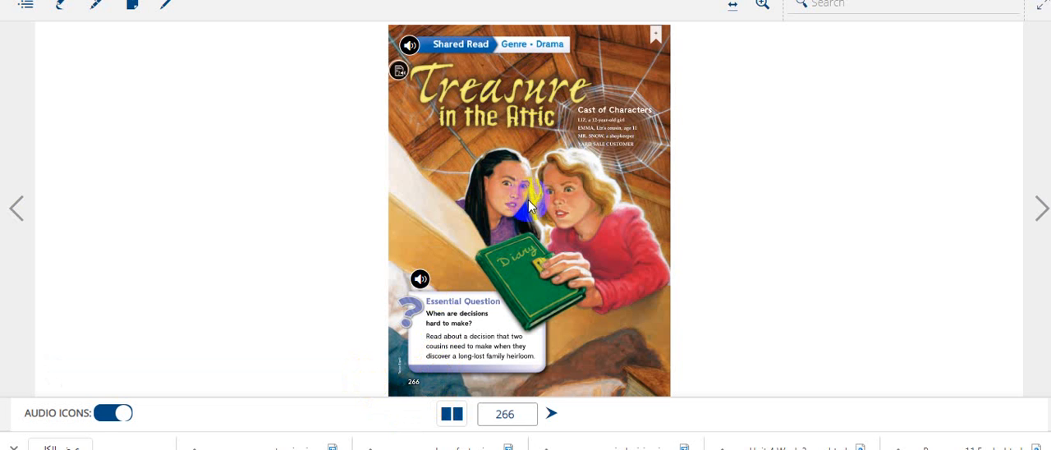
mouse_move(565, 279)
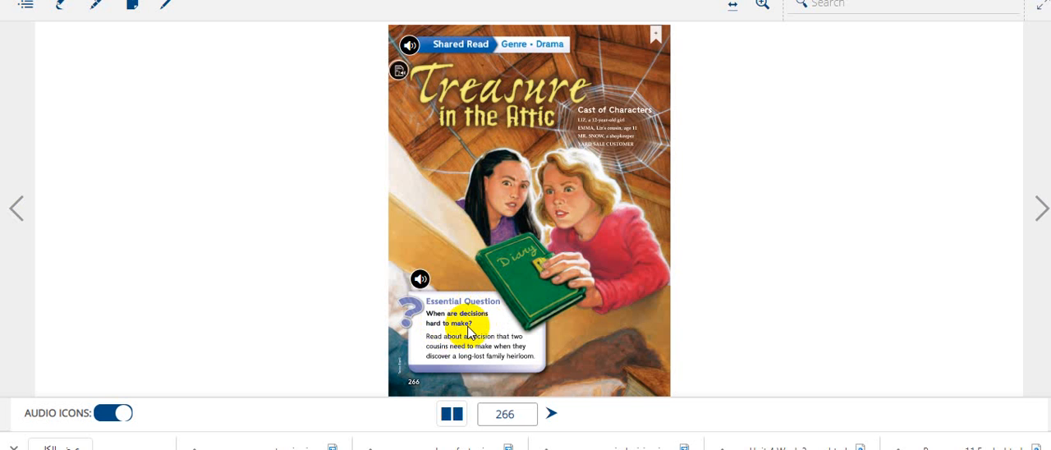
mouse_move(1042, 207)
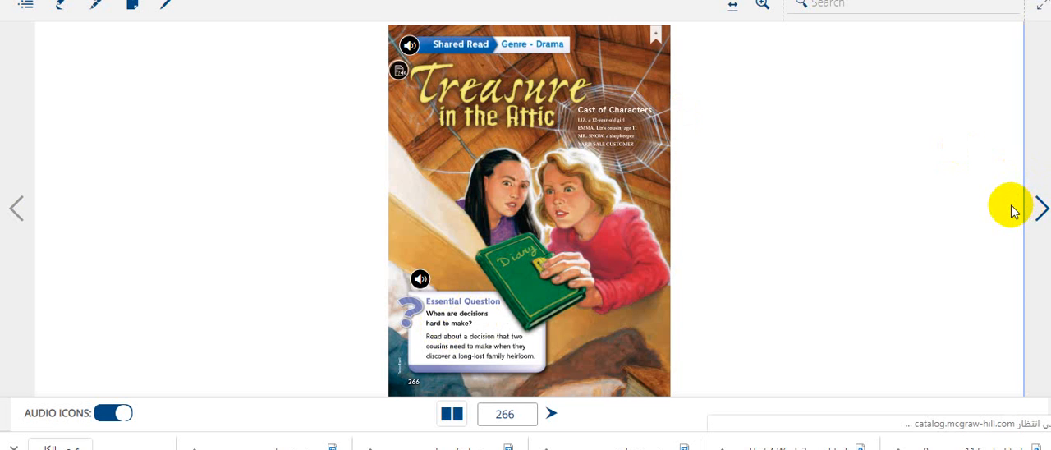
Page forward through 267–269 to the Summarize strategy page, 270
click(1040, 207)
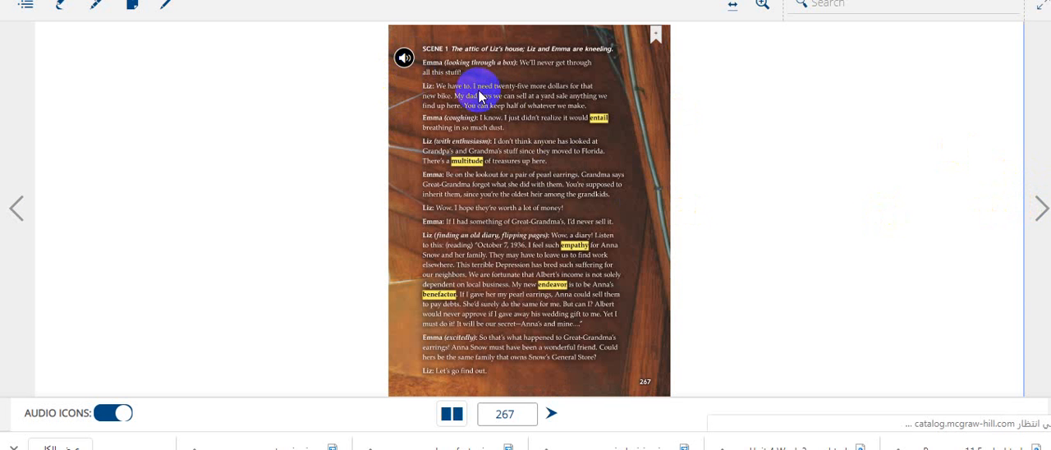
mouse_move(436, 179)
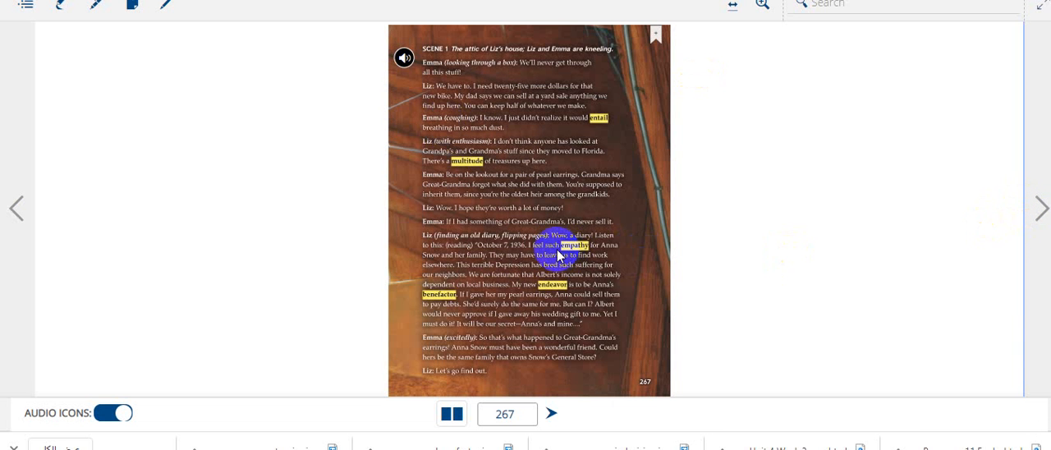
click(1035, 207)
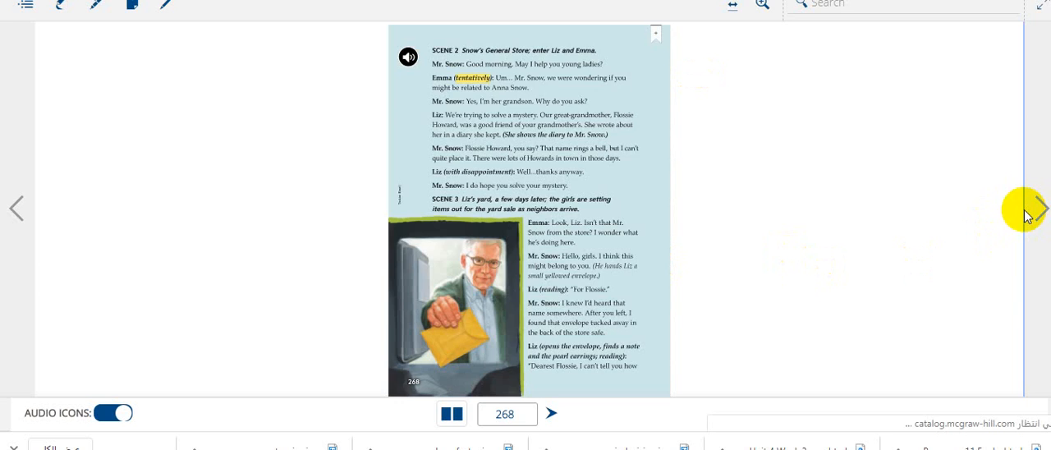
mouse_move(1033, 208)
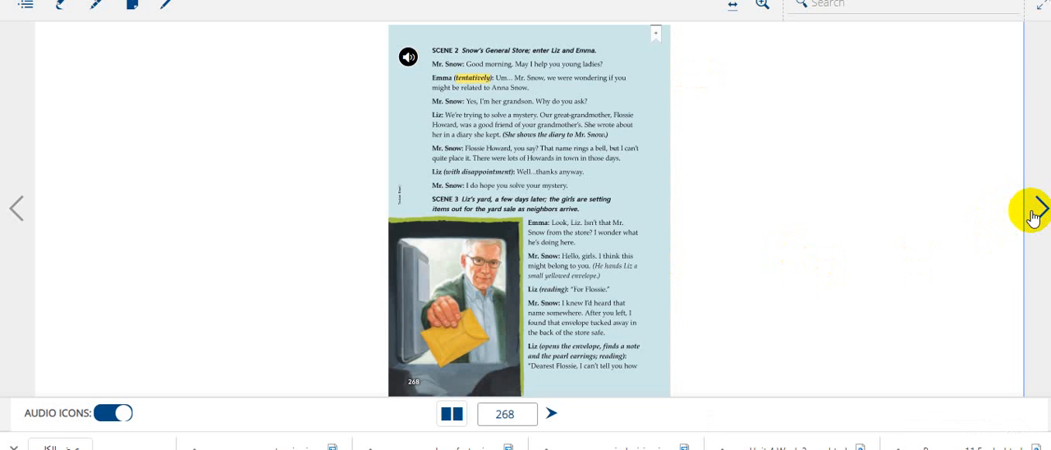
click(1035, 209)
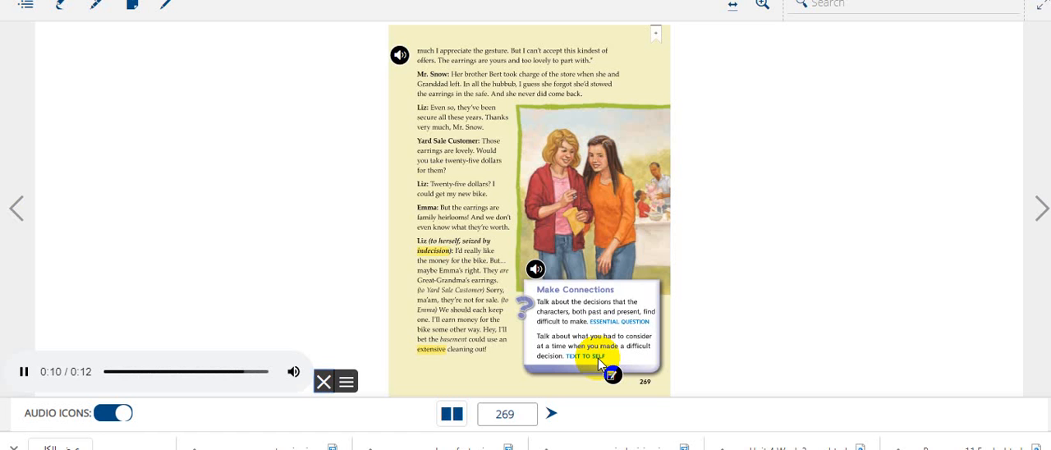
click(324, 381)
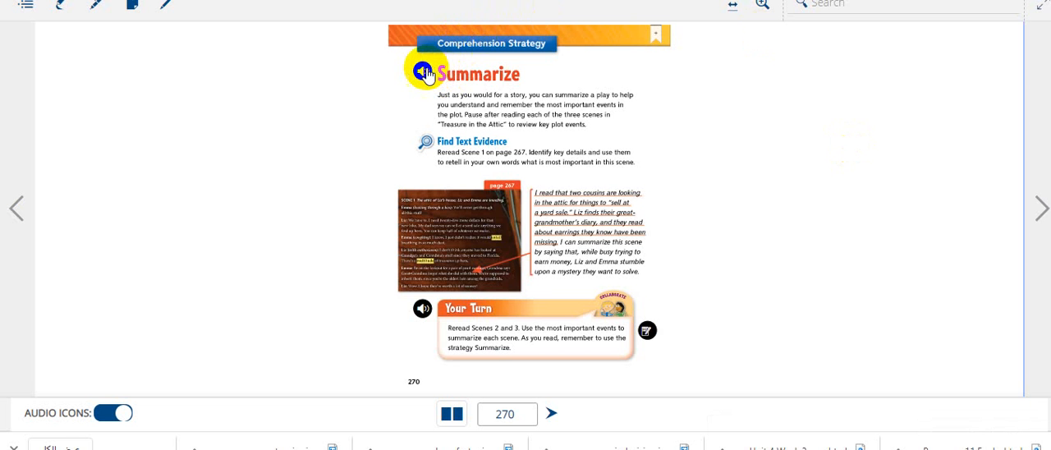
Play the page 270 Summarize narration with the page enlarged to follow the Your Turn box
click(424, 71)
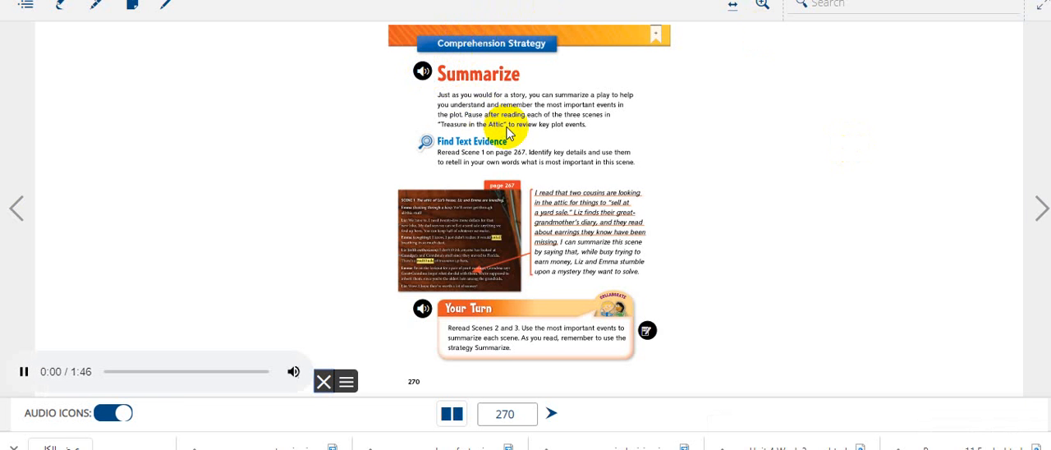
mouse_move(808, 25)
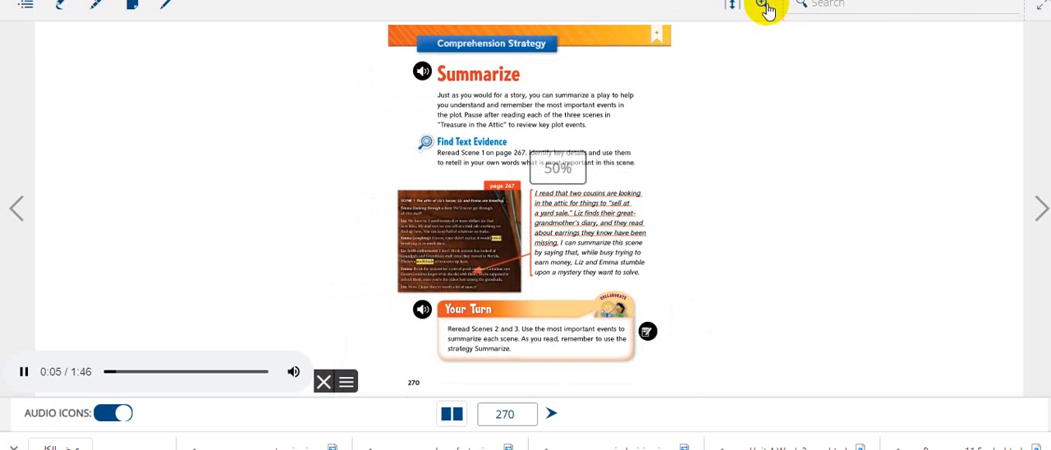
click(764, 7)
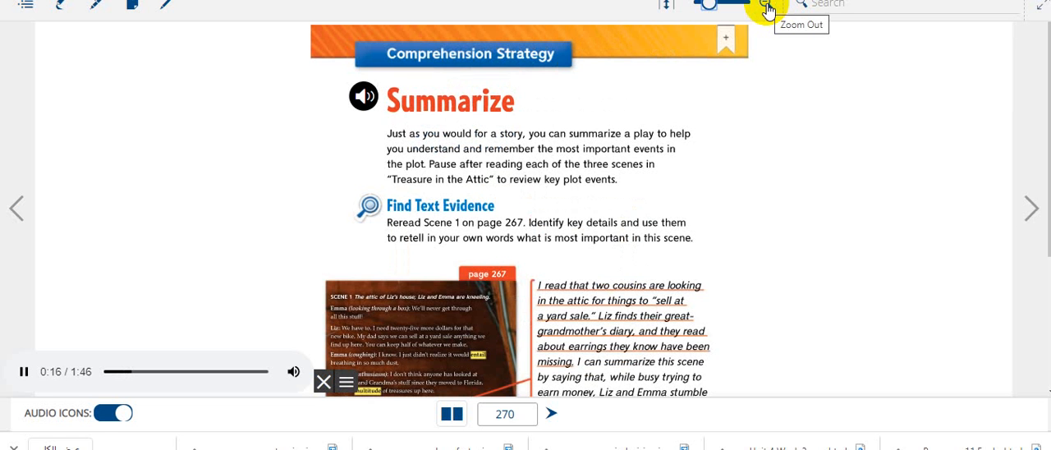
scroll(down, 3)
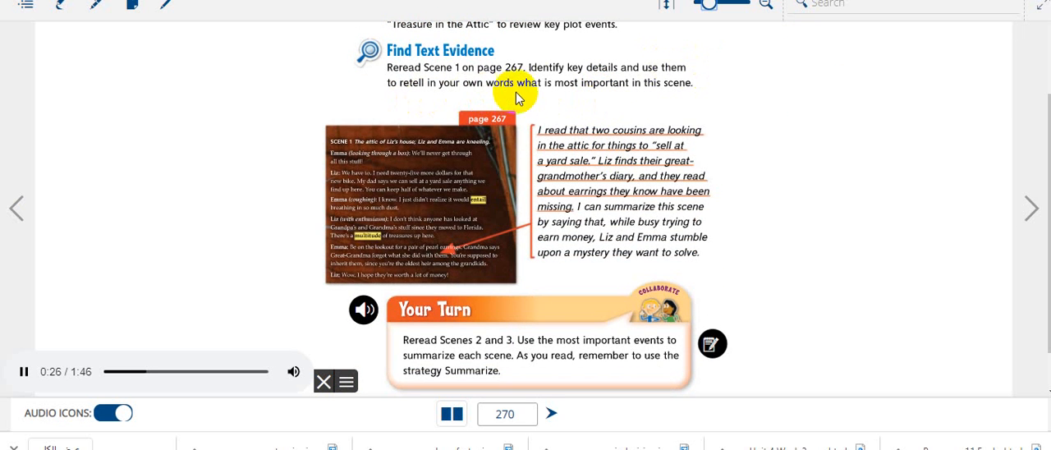
mouse_move(670, 97)
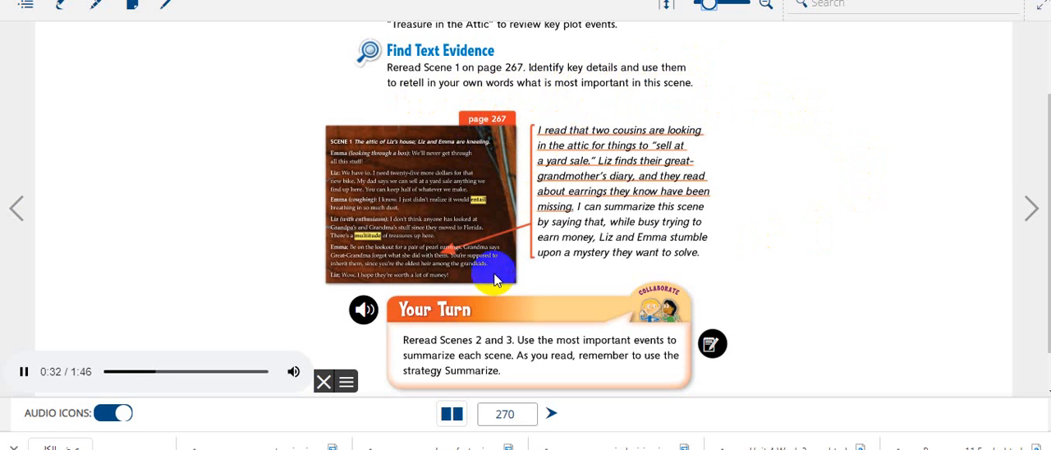
mouse_move(509, 294)
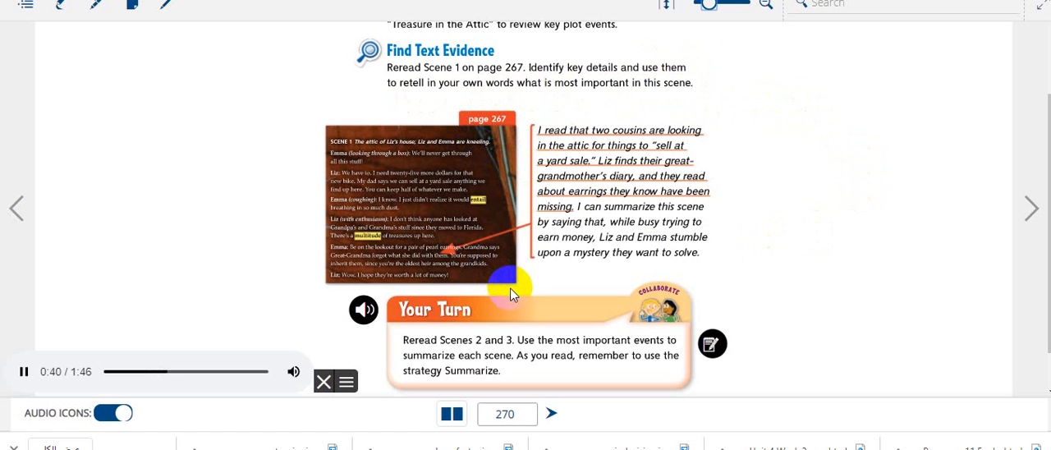
mouse_move(535, 285)
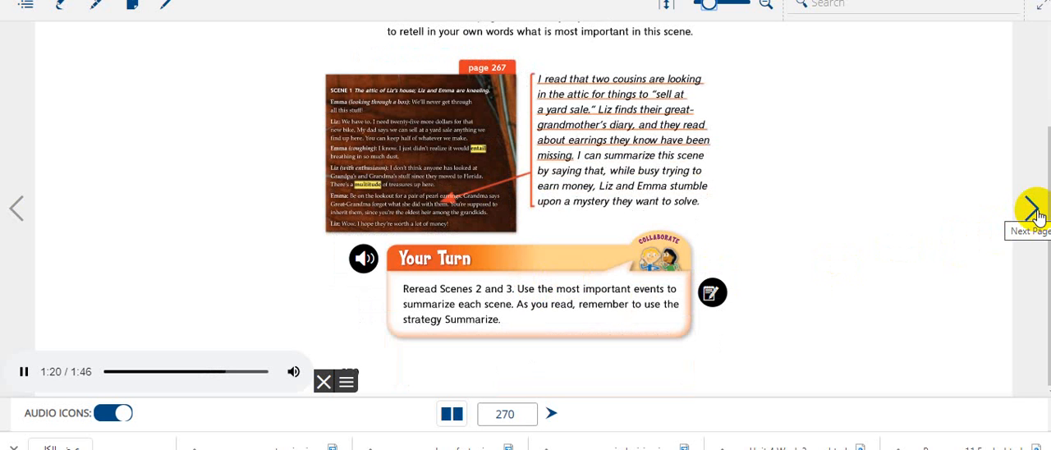
mouse_move(1037, 207)
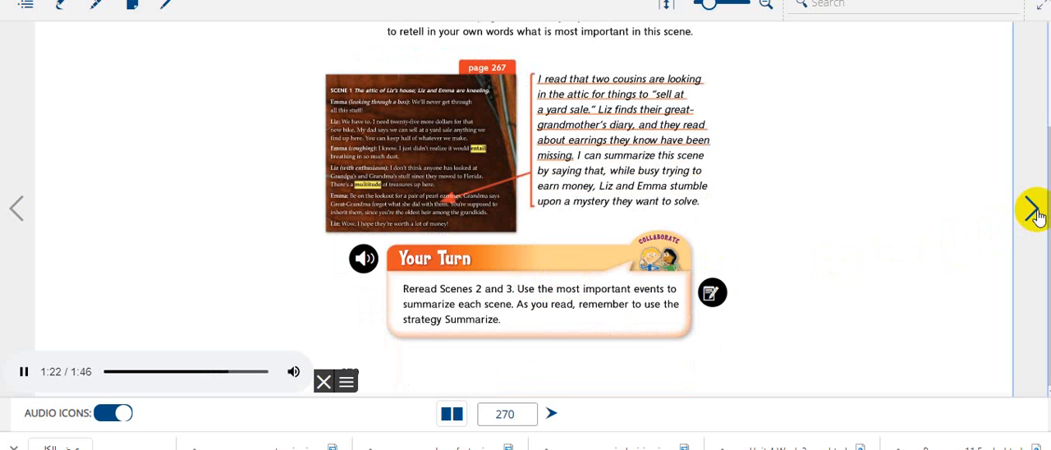
Move on to page 271, the Theme comprehension skill page
click(1032, 207)
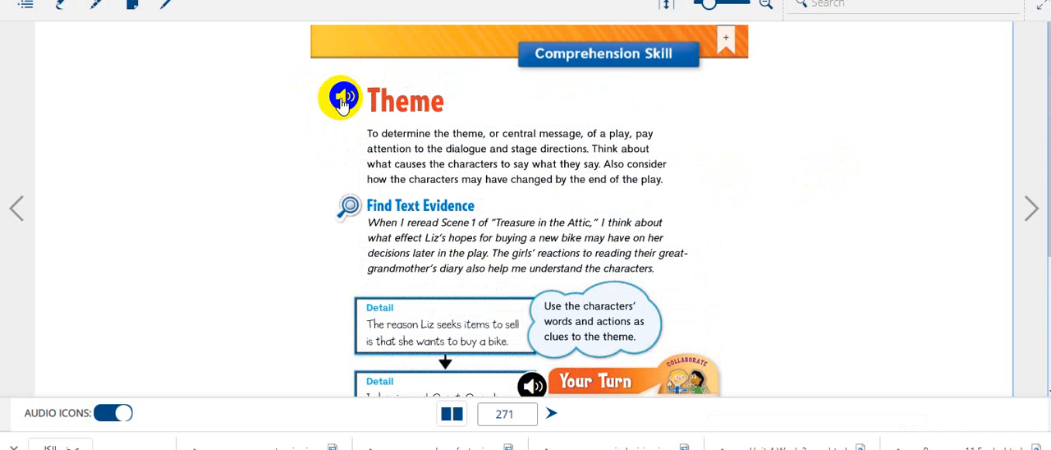
mouse_move(342, 97)
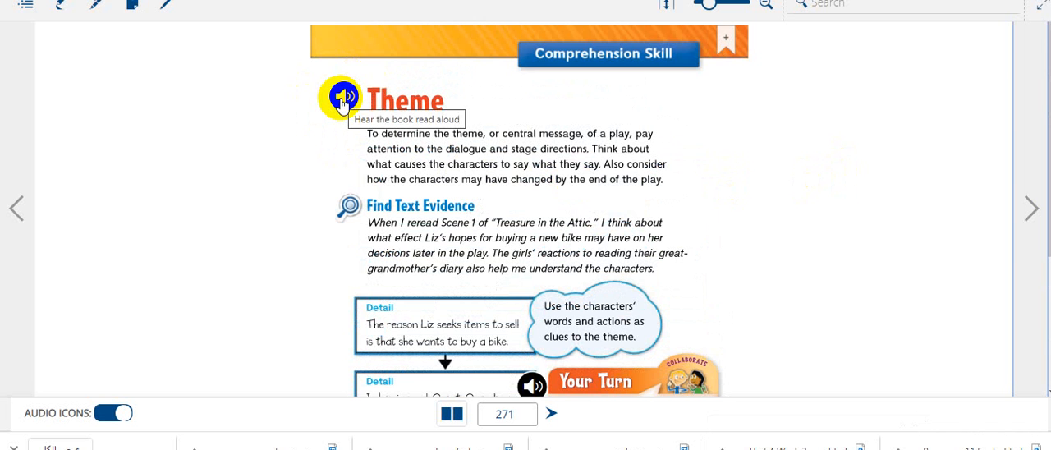
mouse_move(556, 86)
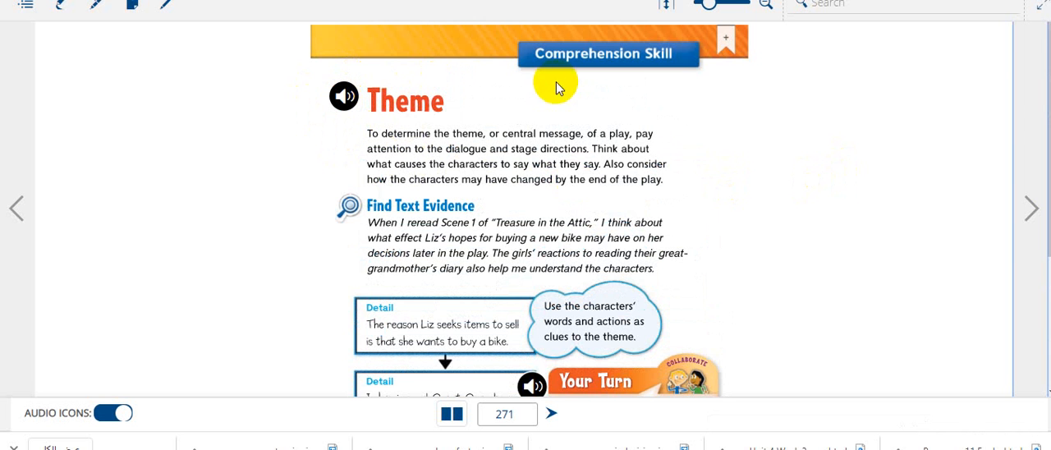
mouse_move(584, 63)
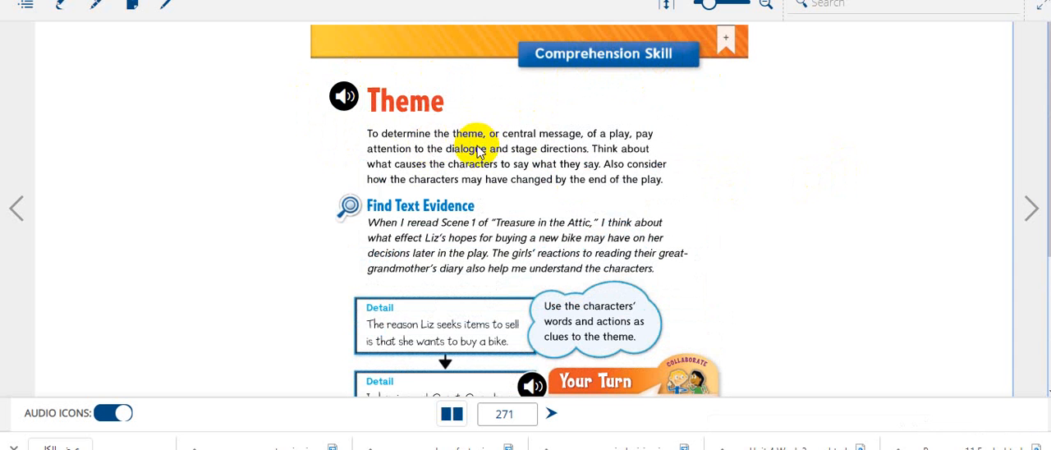
mouse_move(611, 148)
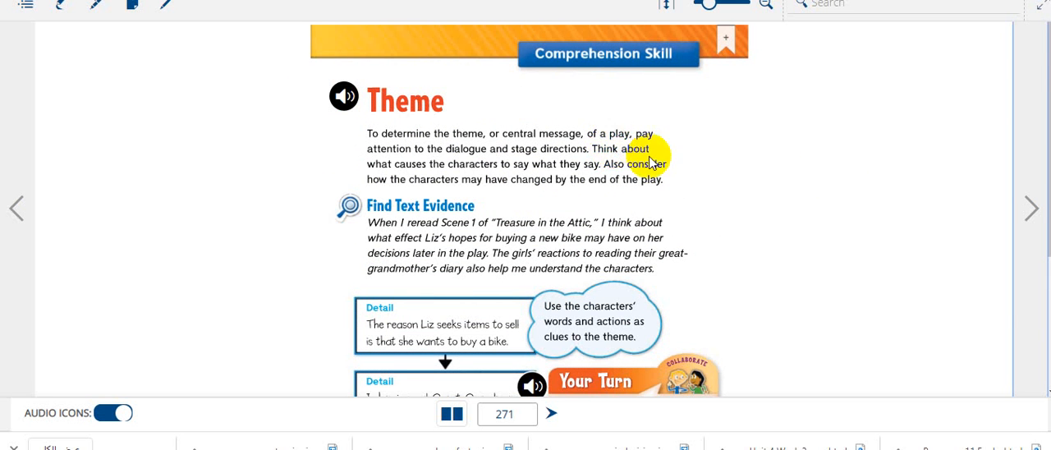
mouse_move(776, 167)
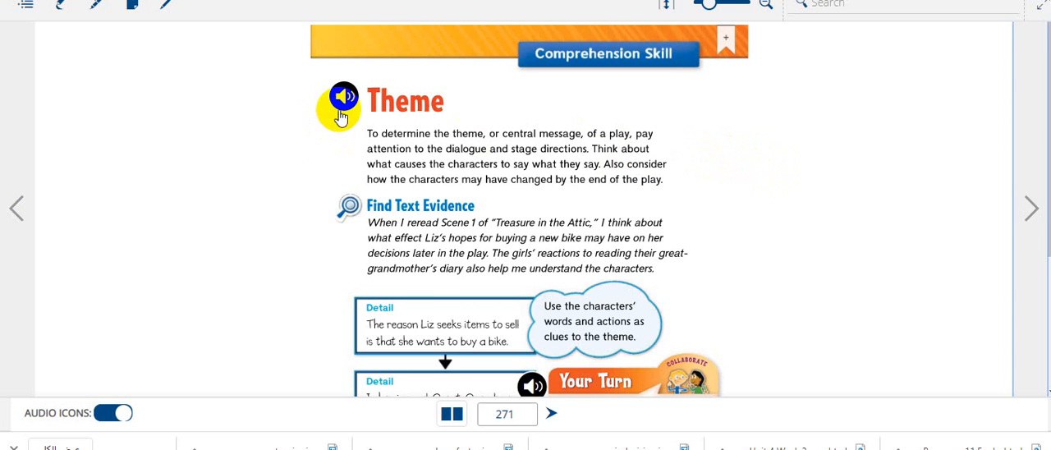
Play the Theme narration while following down to the Detail/Theme organizer
click(342, 95)
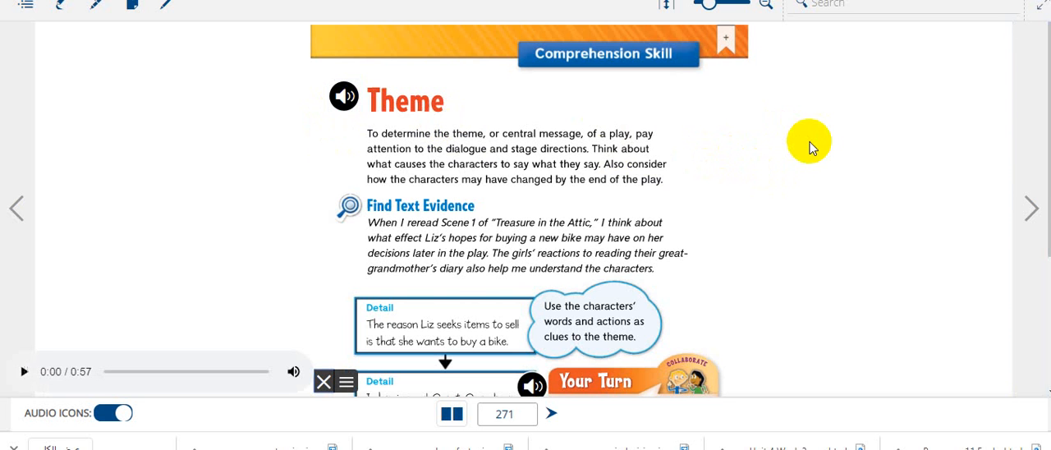
click(343, 96)
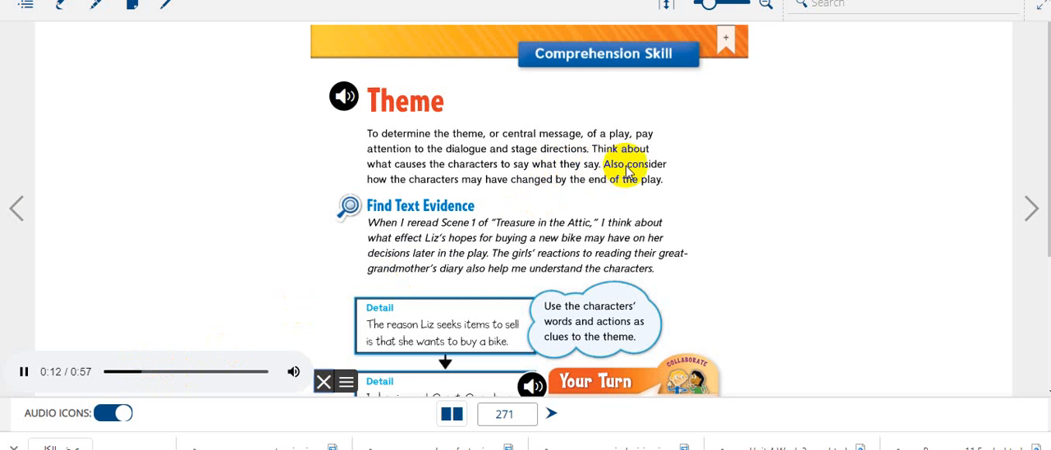
mouse_move(473, 190)
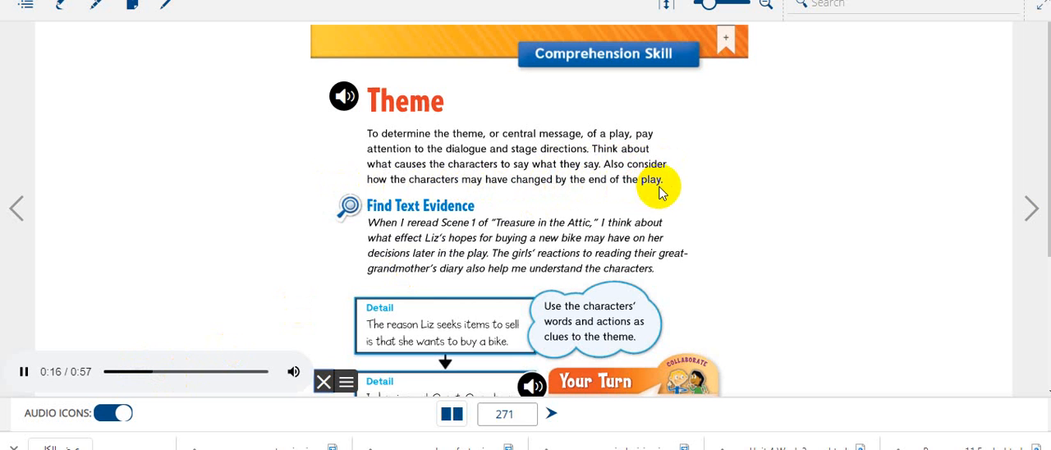
scroll(down, 3)
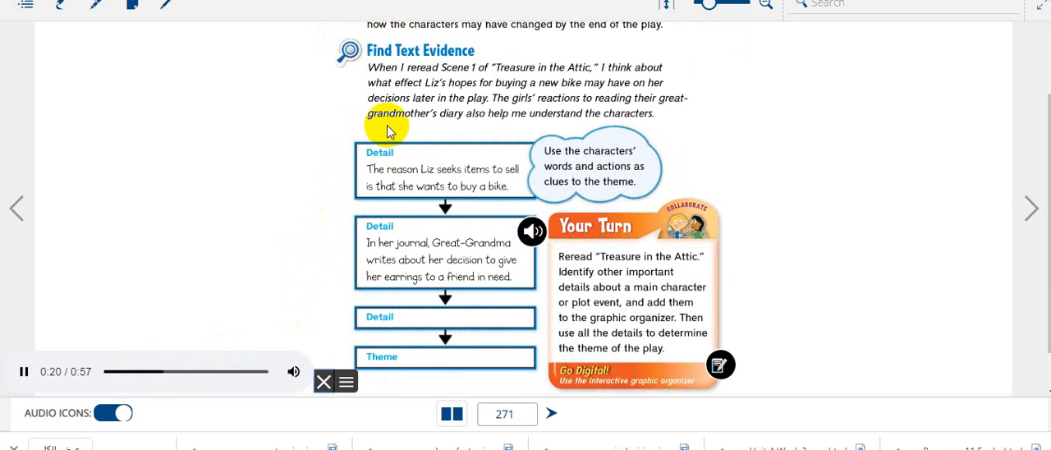
mouse_move(604, 74)
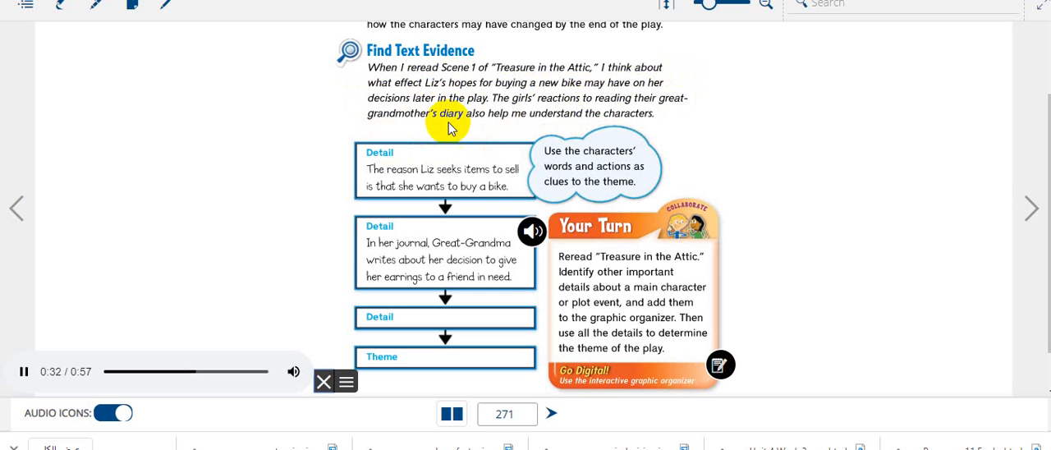
mouse_move(575, 123)
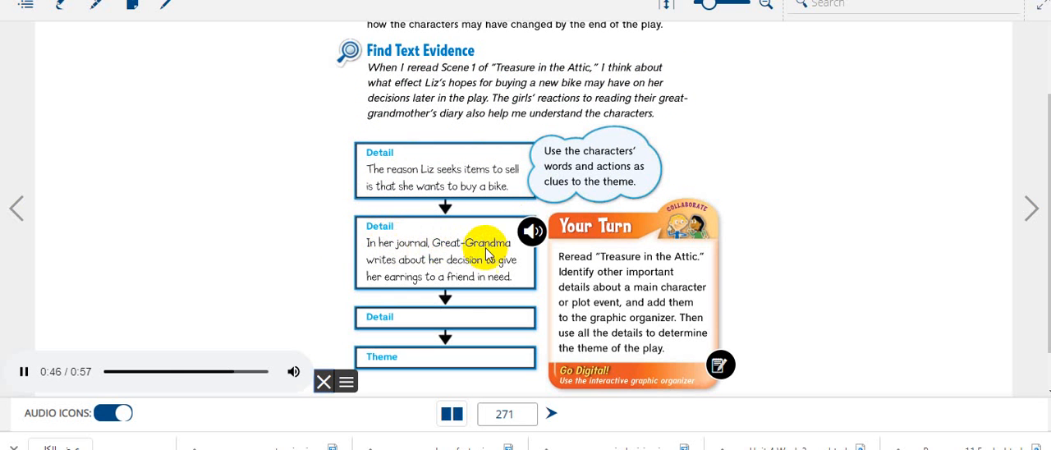
mouse_move(507, 271)
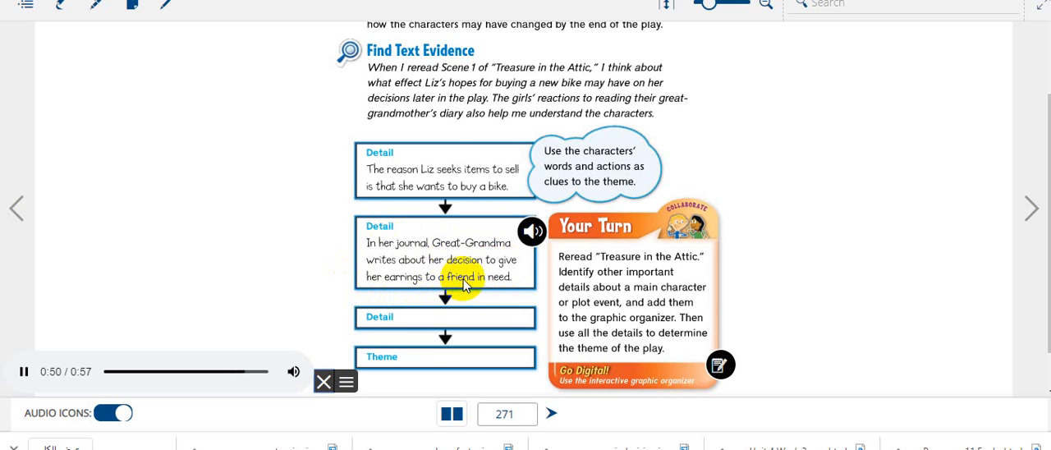
scroll(down, 3)
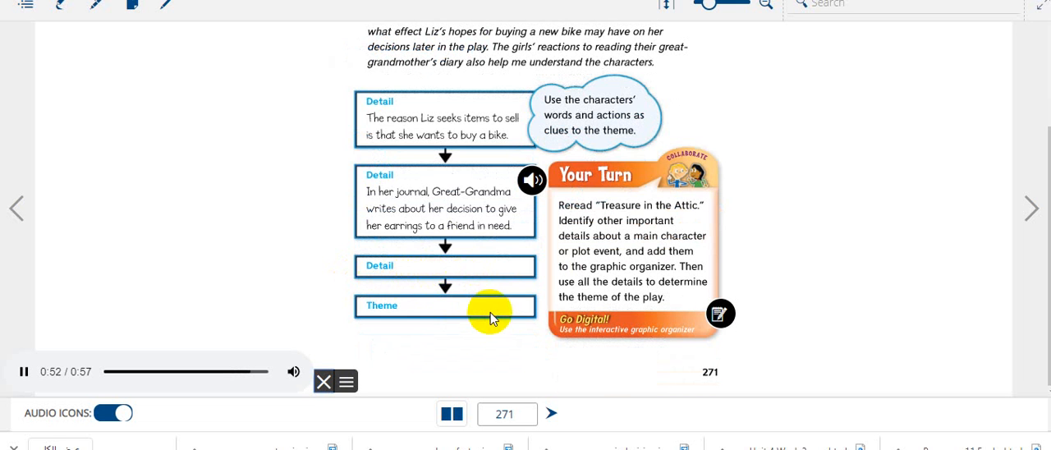
mouse_move(578, 138)
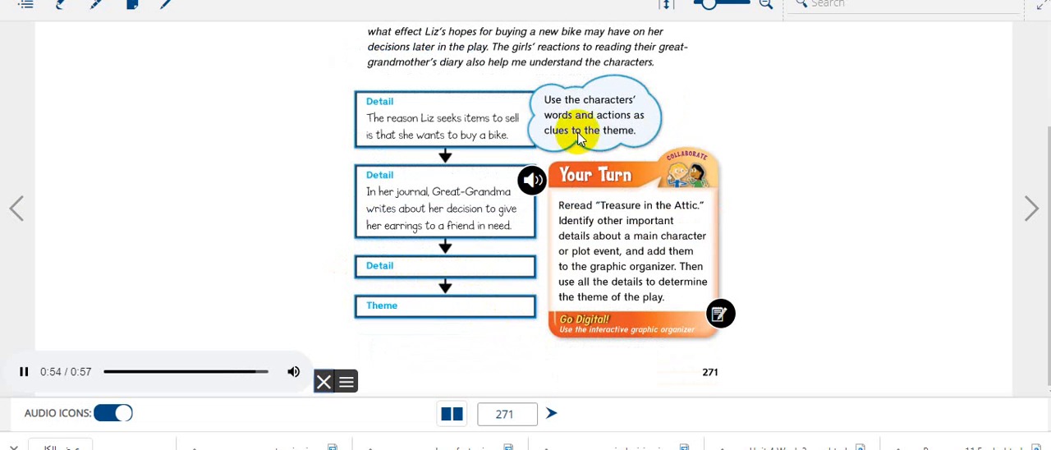
mouse_move(622, 142)
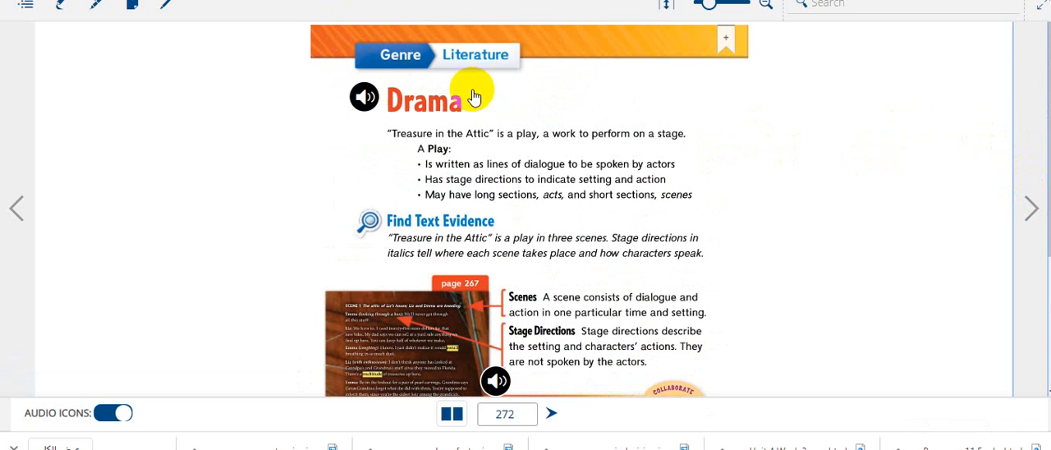
Play the page 272 Drama narration and pause it around 0:30 of 0:48
click(363, 97)
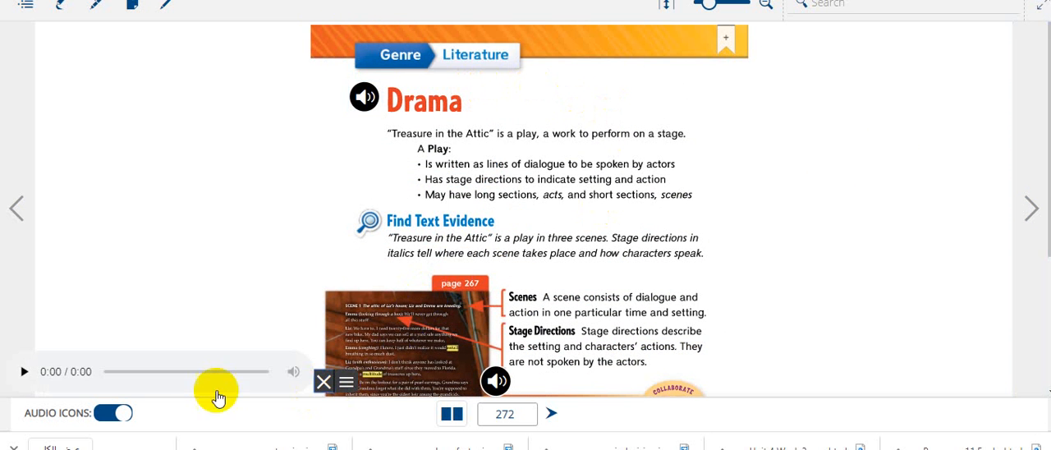
click(23, 371)
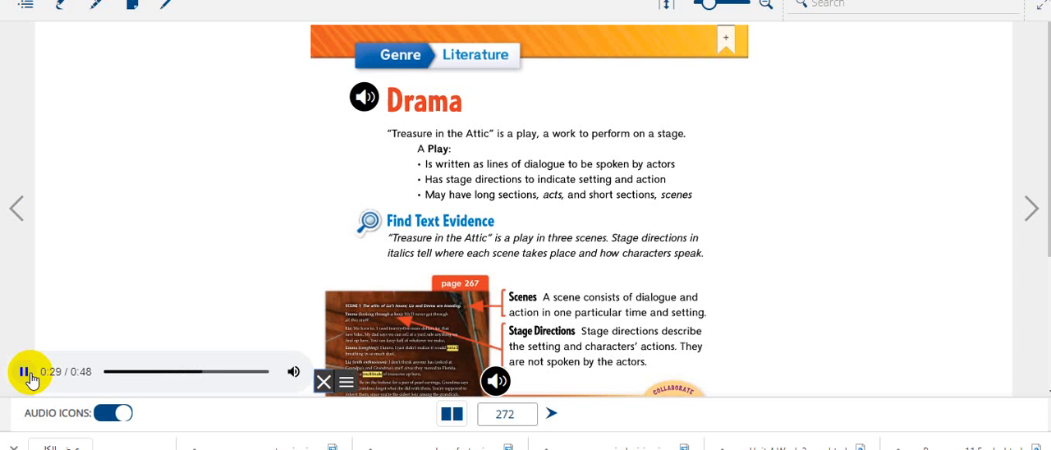
click(24, 371)
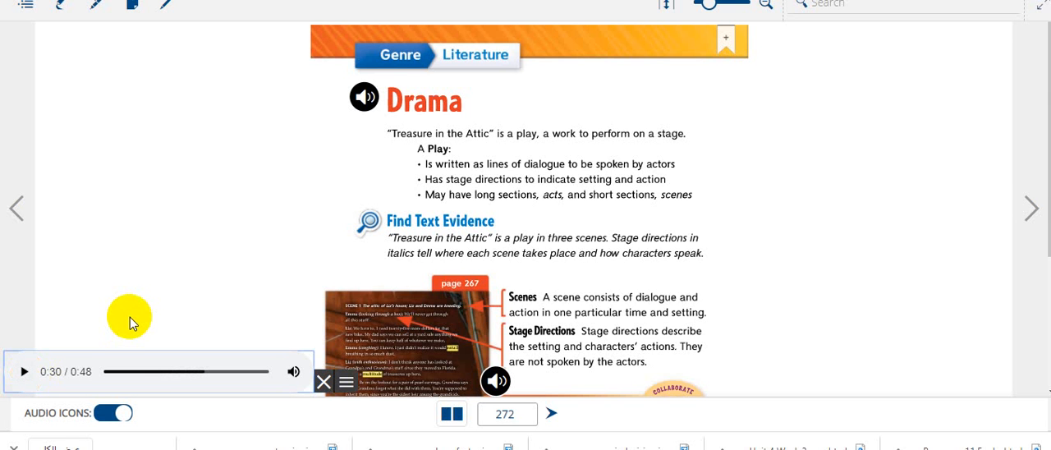
mouse_move(181, 271)
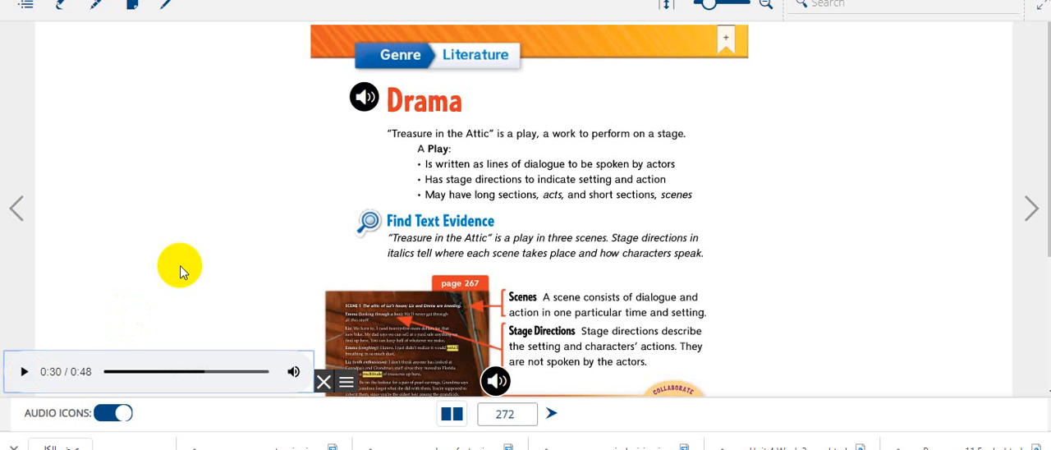
mouse_move(463, 145)
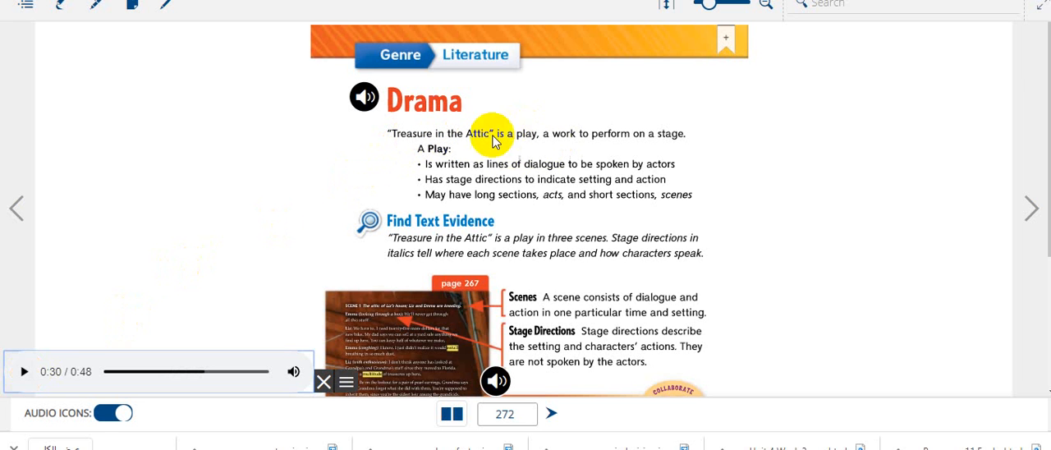
mouse_move(511, 140)
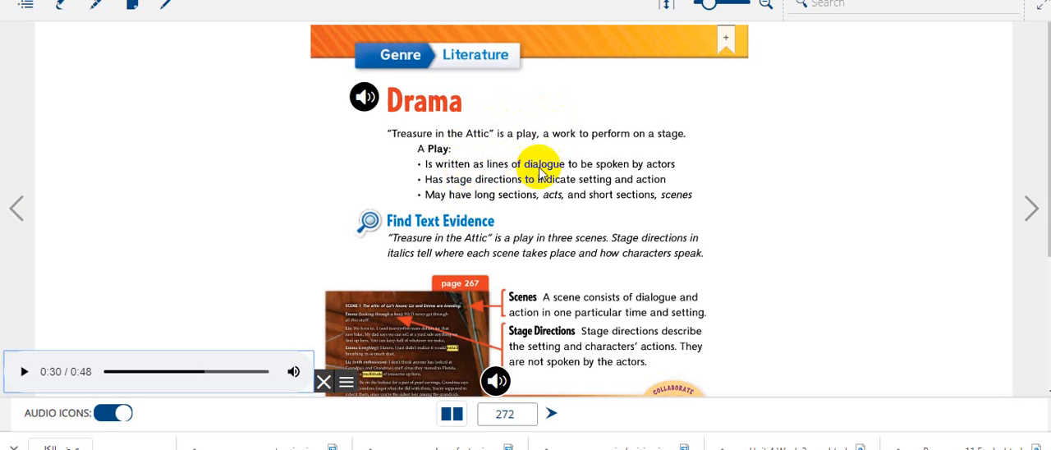
mouse_move(638, 174)
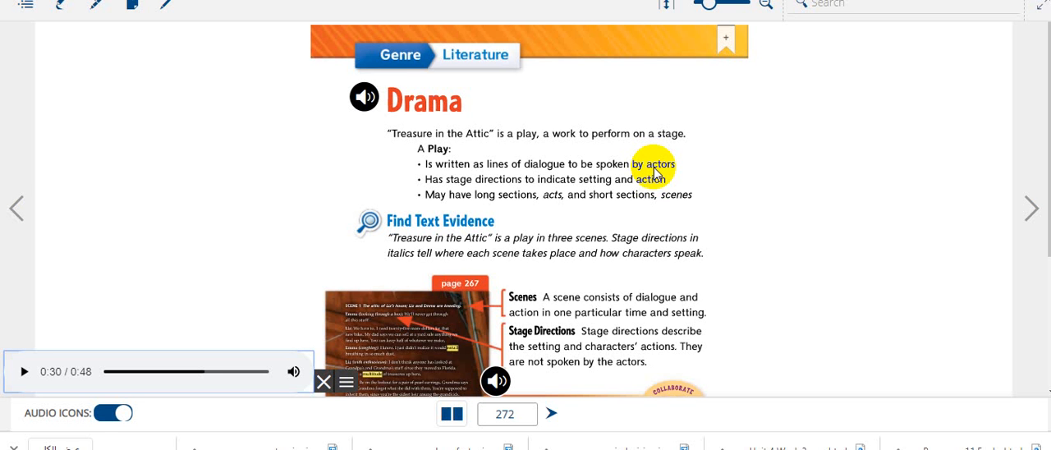
mouse_move(557, 200)
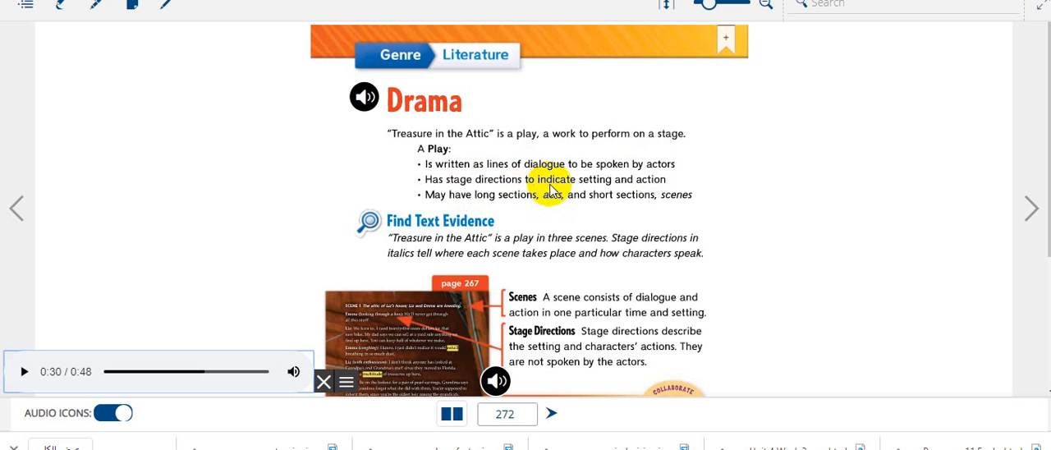
mouse_move(641, 189)
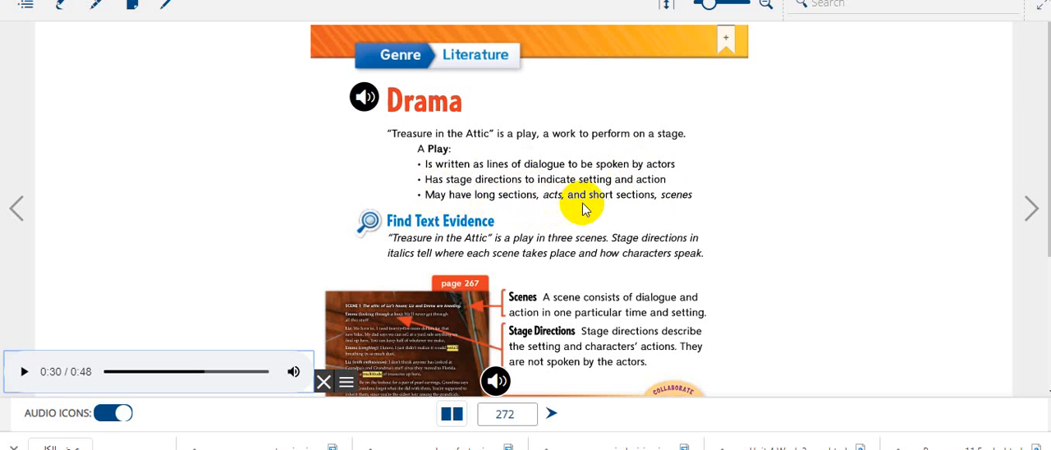
mouse_move(724, 197)
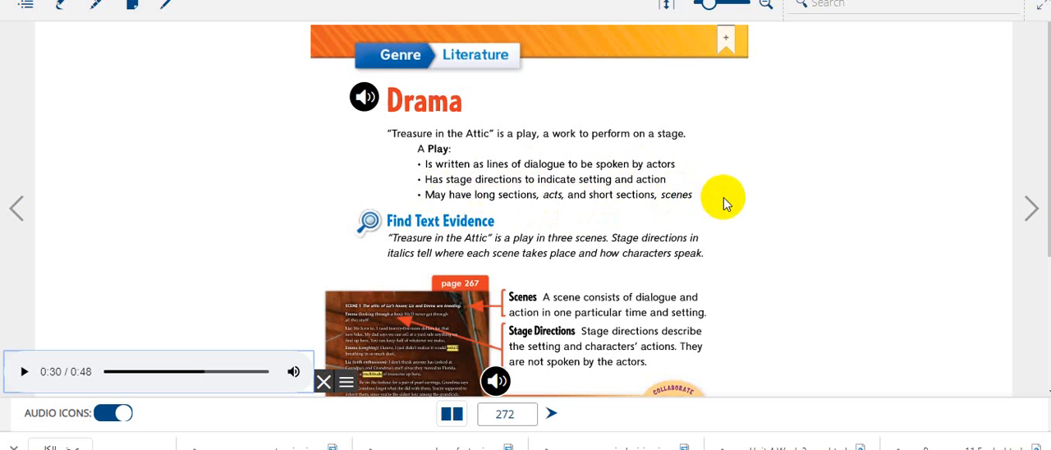
Read down page 273, Homophones, past Find Text Evidence to the Your Turn box
scroll(down, 3)
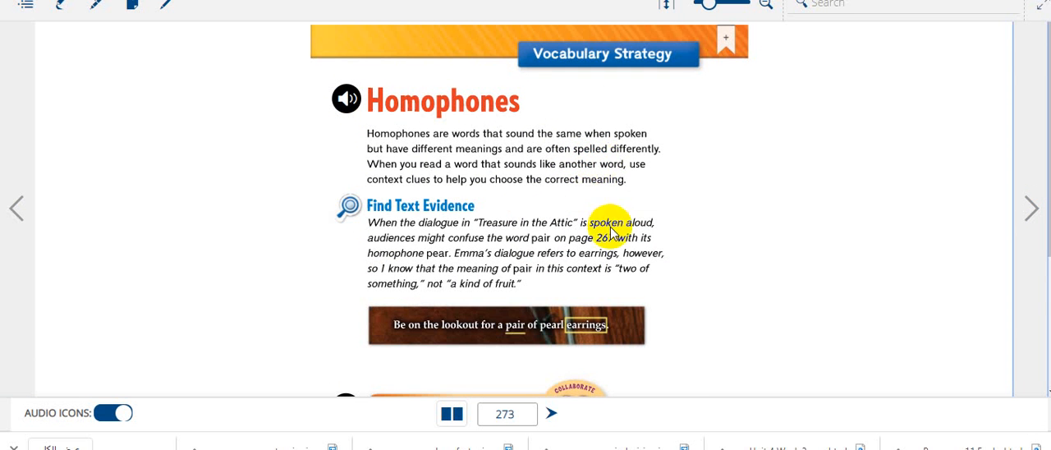
scroll(down, 3)
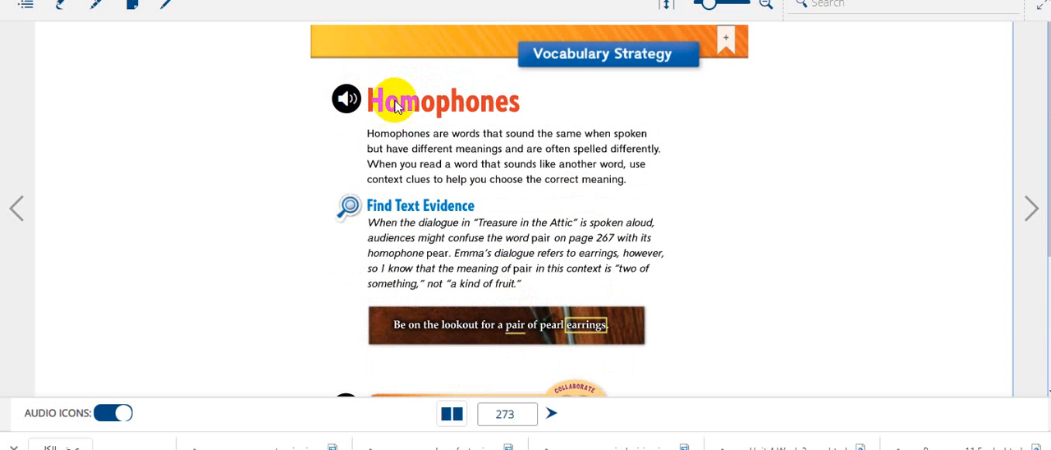
mouse_move(555, 147)
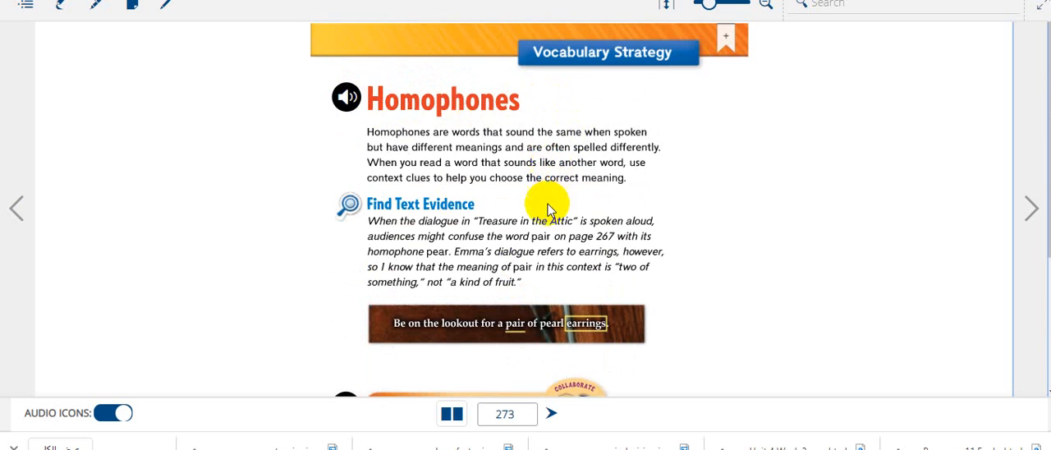
scroll(down, 3)
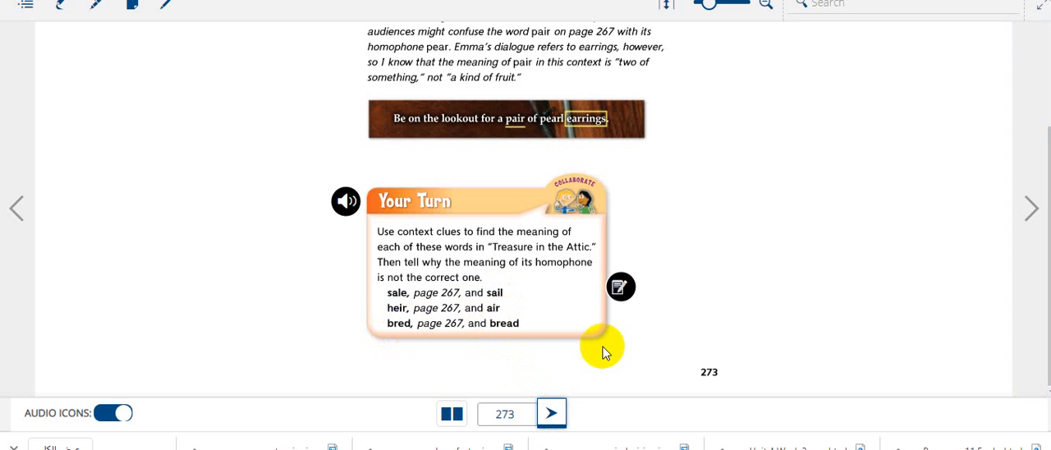
mouse_move(611, 271)
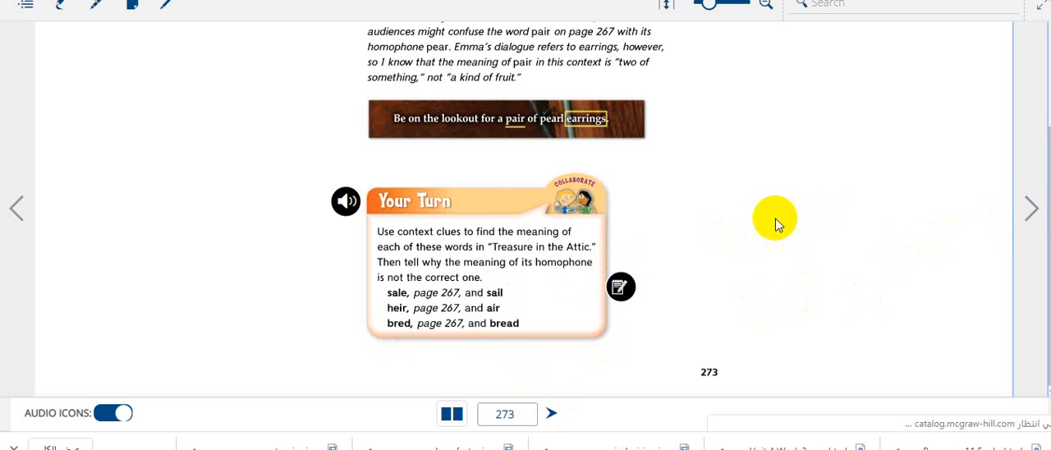
Turn to page 274 and hear the Write About the Text prompt, then Anna's student model dialogue
click(1031, 207)
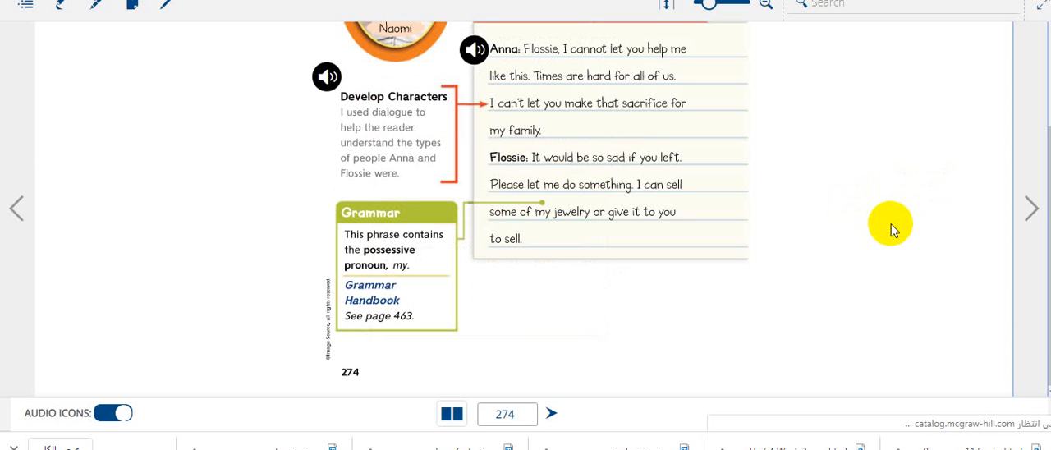
scroll(up, 3)
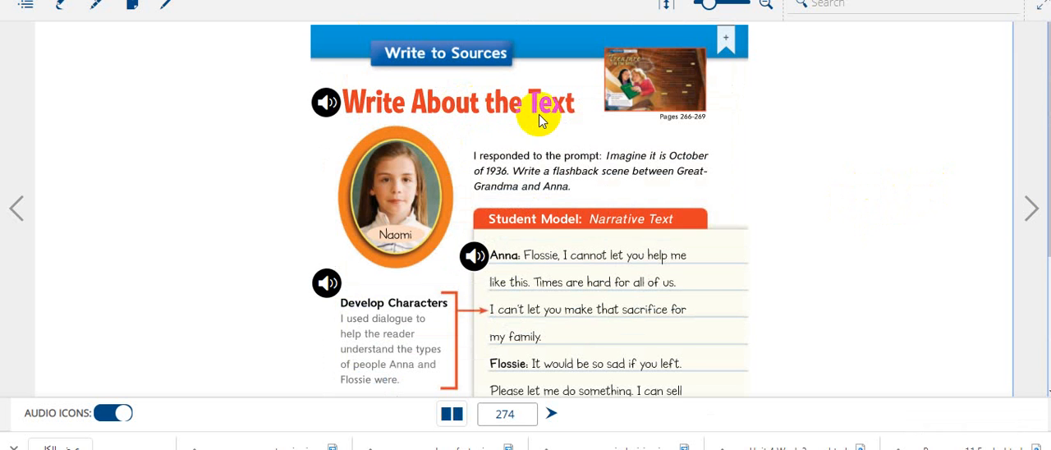
mouse_move(594, 184)
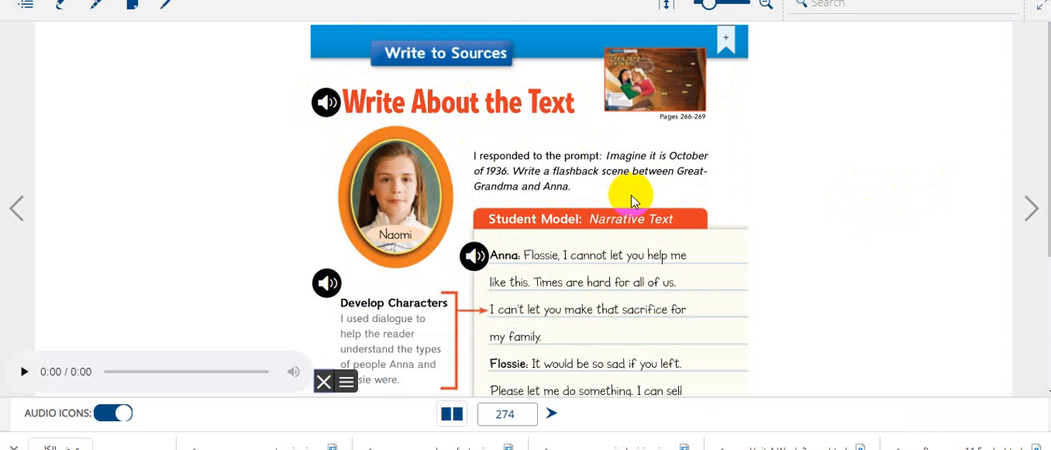
click(23, 372)
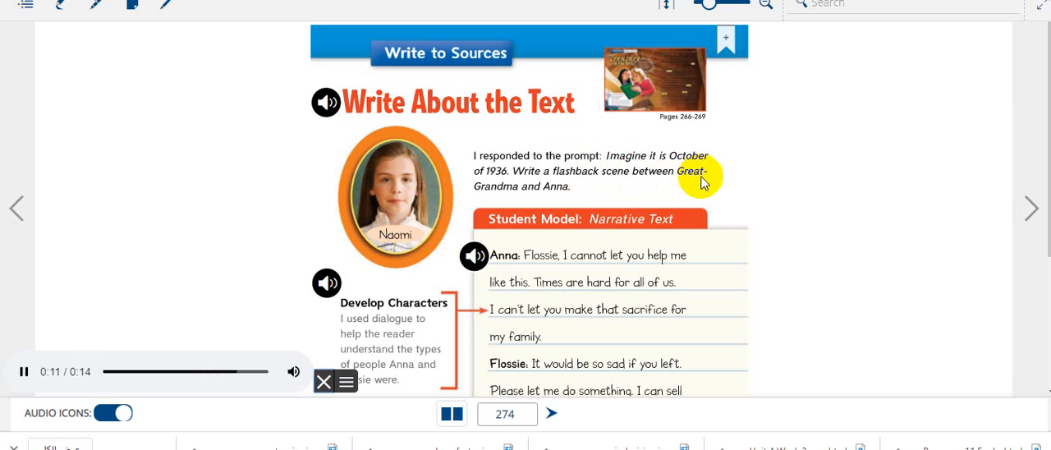
mouse_move(545, 198)
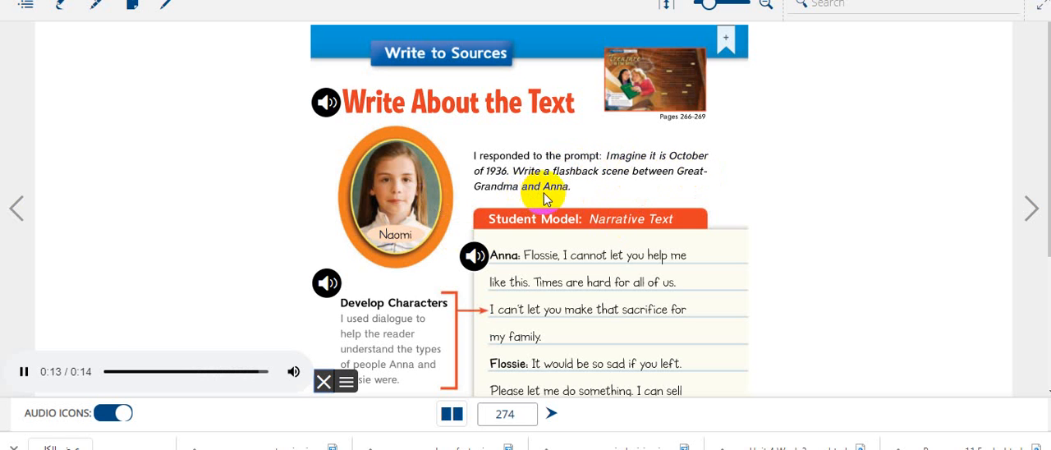
click(473, 256)
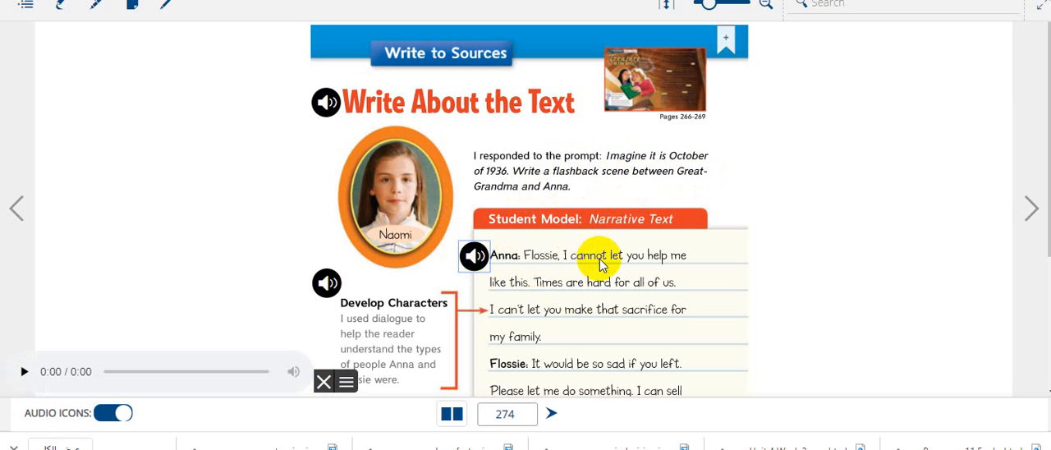
scroll(down, 3)
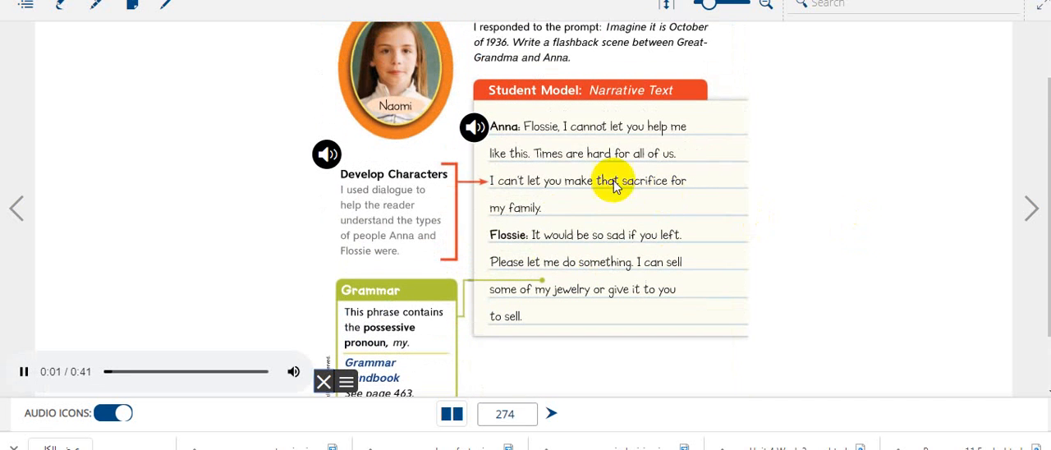
mouse_move(556, 144)
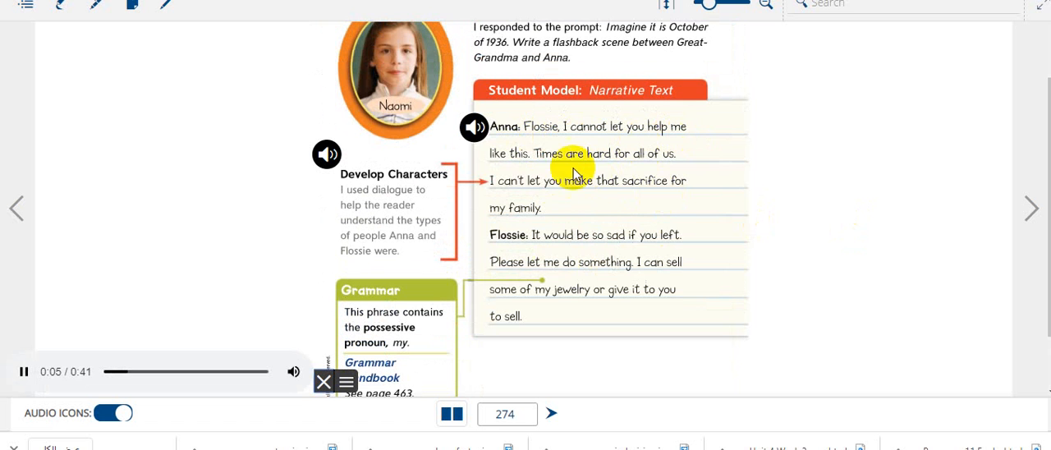
mouse_move(632, 164)
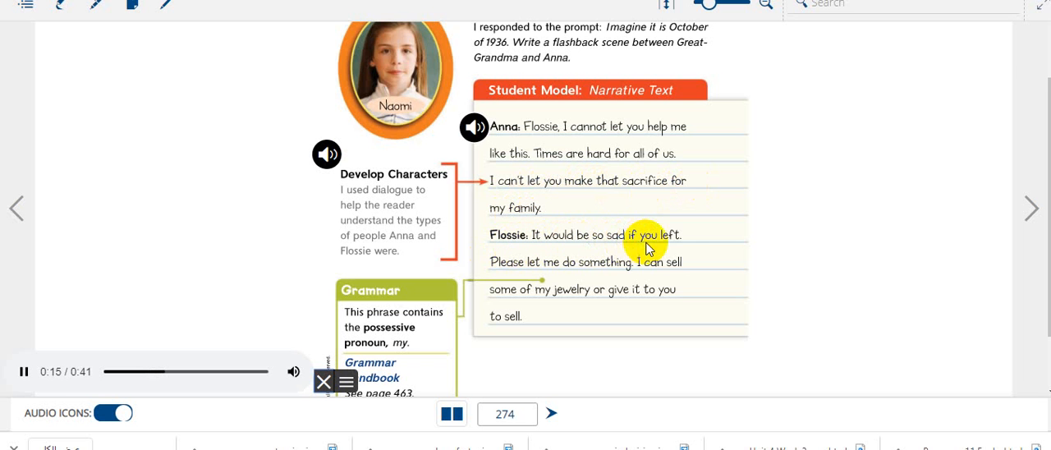
mouse_move(588, 266)
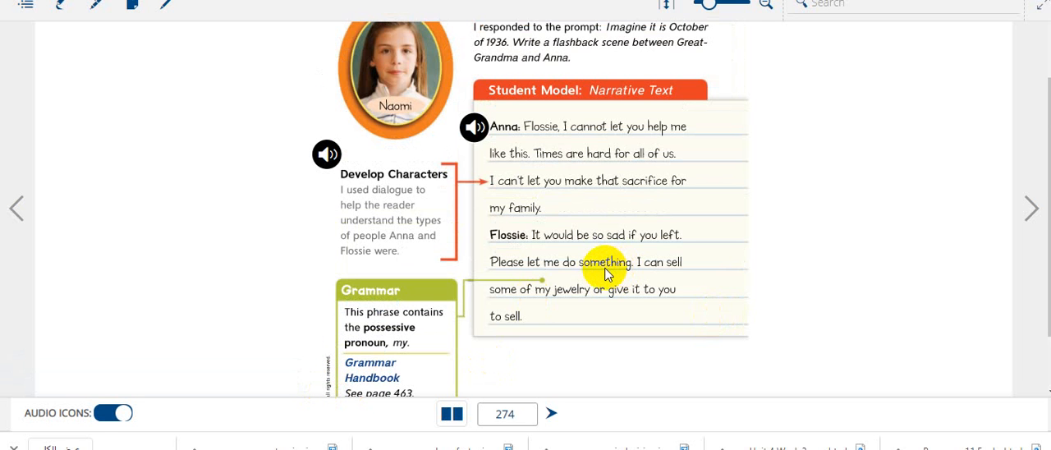
mouse_move(637, 207)
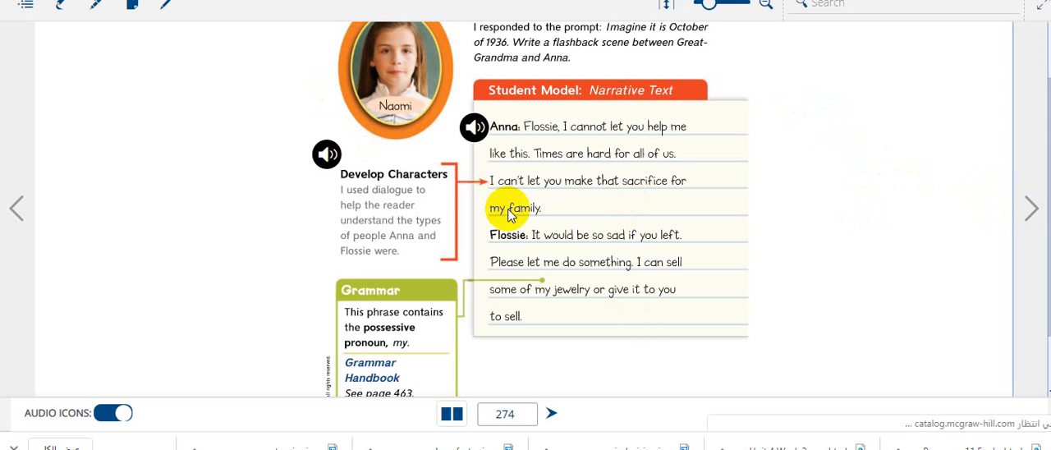
Hear page 275's Inferences and Point of View notes, then advance to page 276
click(552, 414)
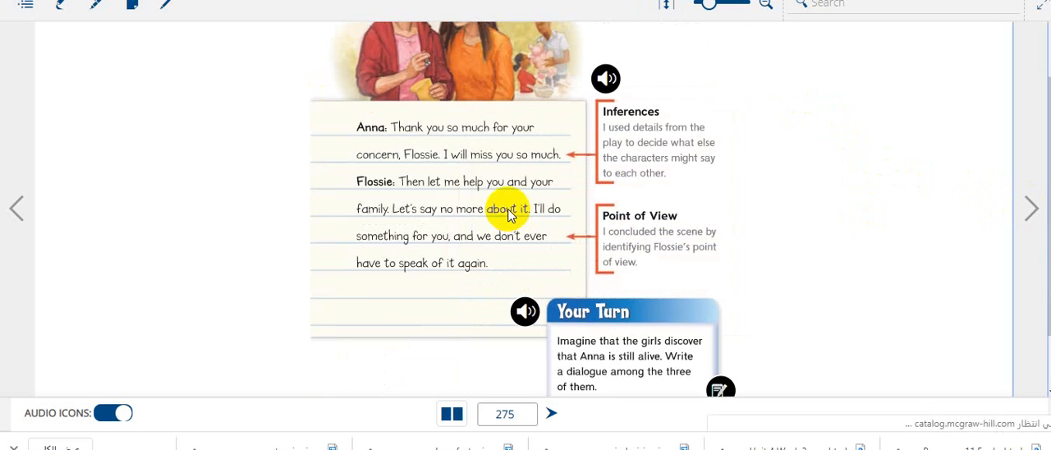
scroll(down, 3)
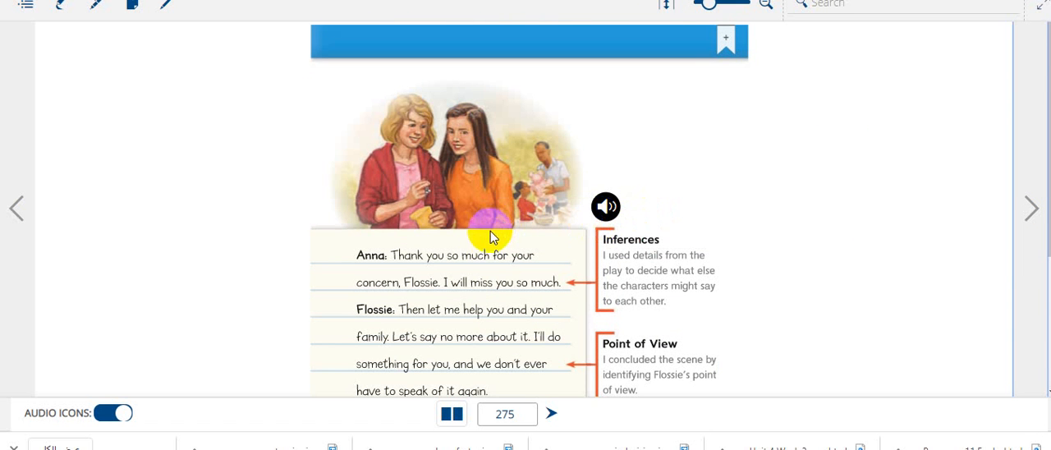
scroll(down, 3)
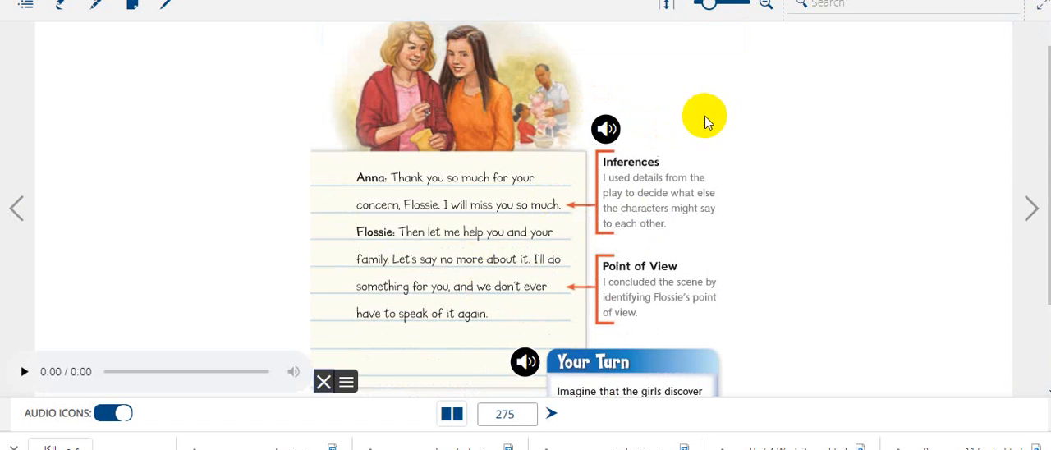
click(23, 372)
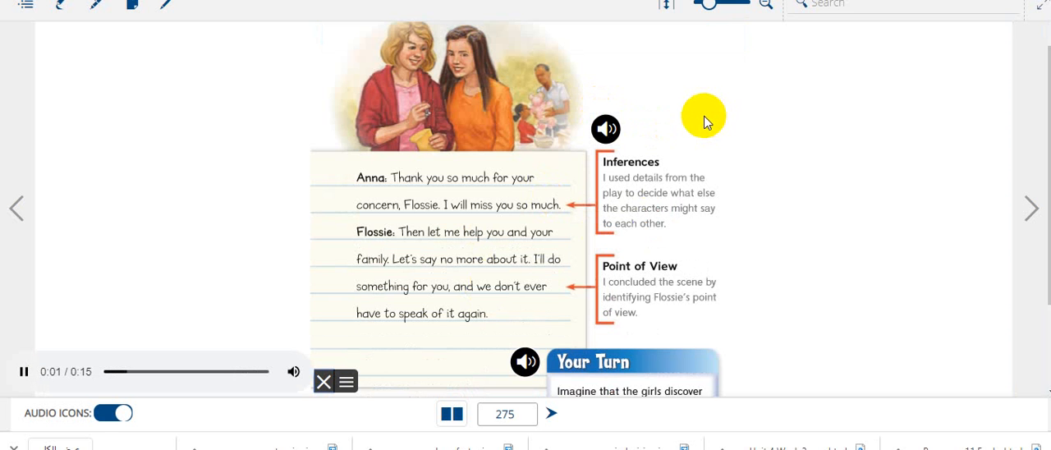
mouse_move(688, 184)
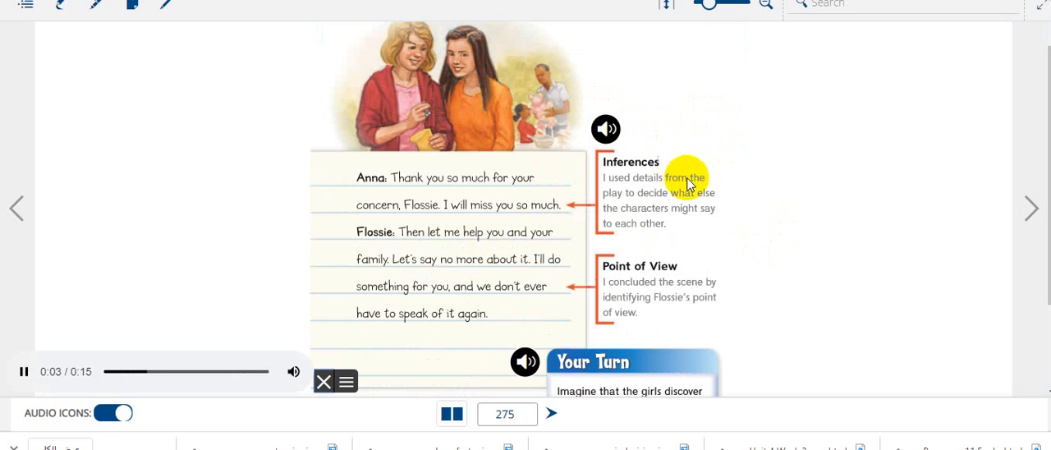
mouse_move(713, 201)
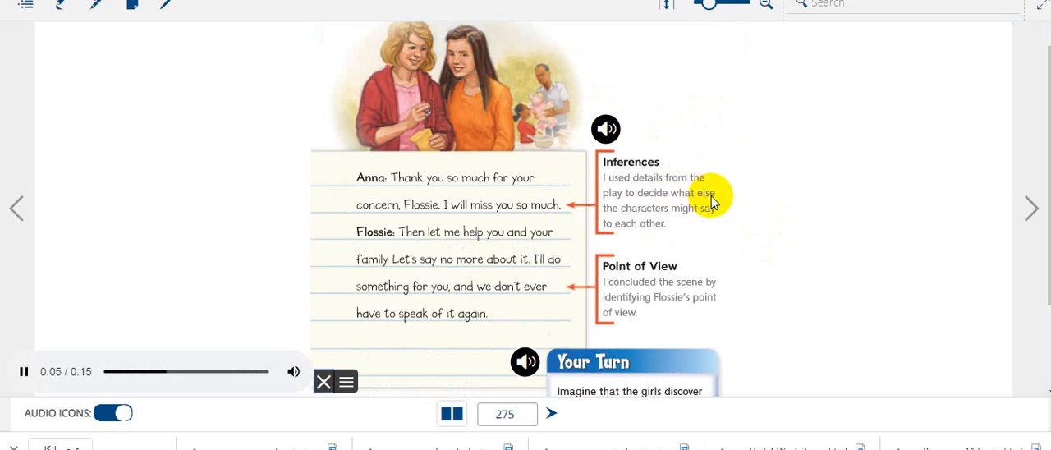
mouse_move(672, 237)
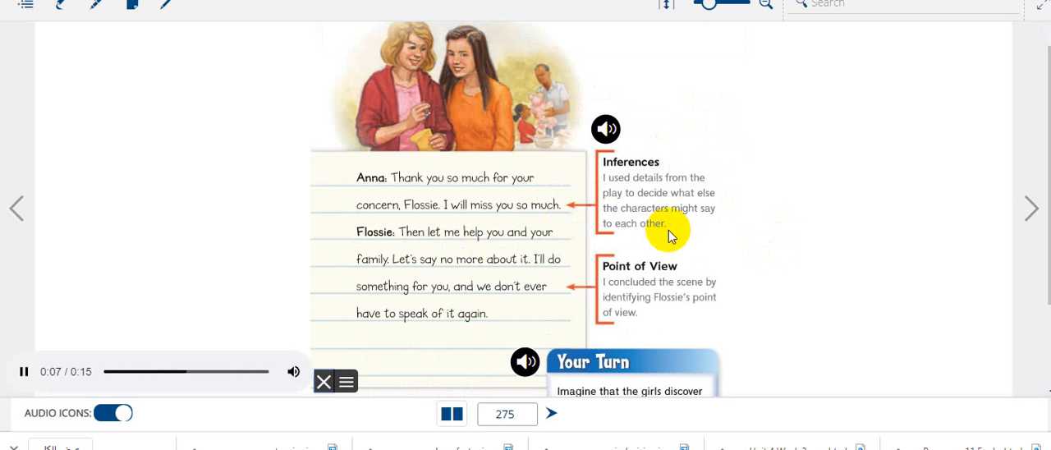
mouse_move(686, 271)
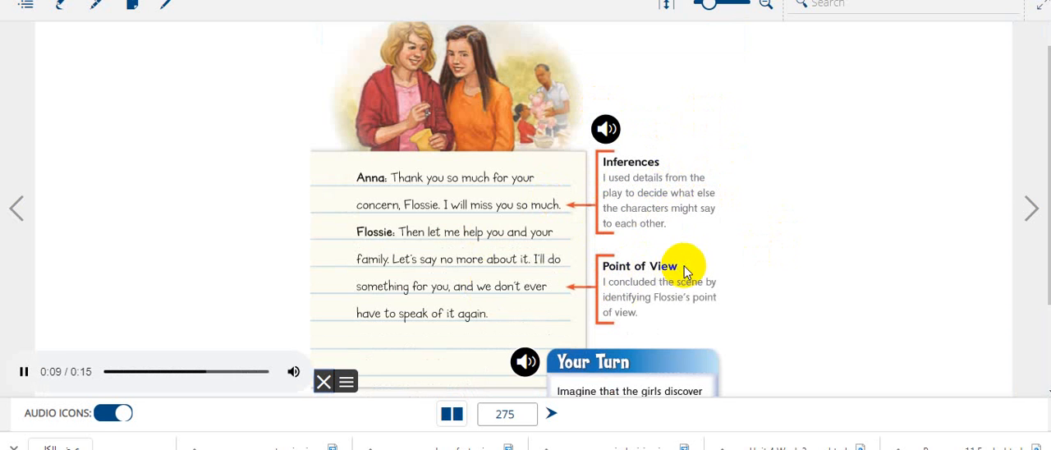
mouse_move(708, 289)
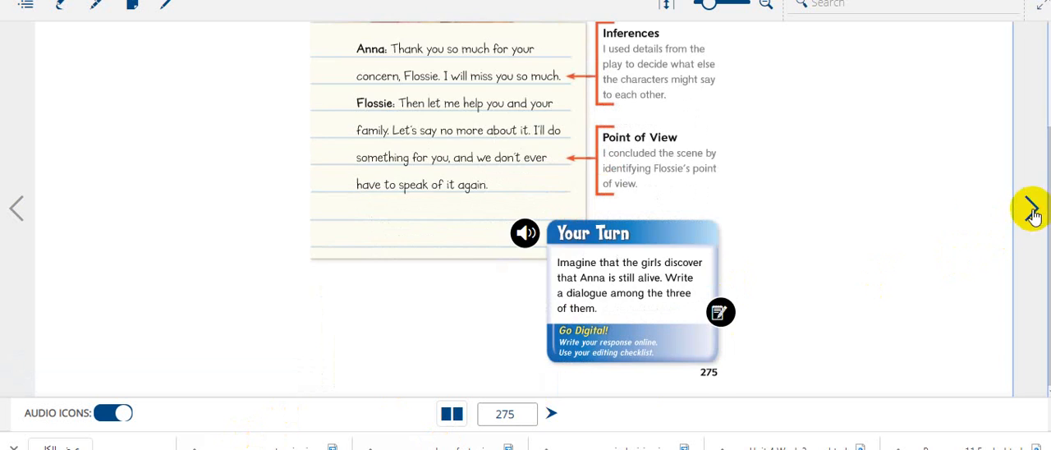
click(1031, 208)
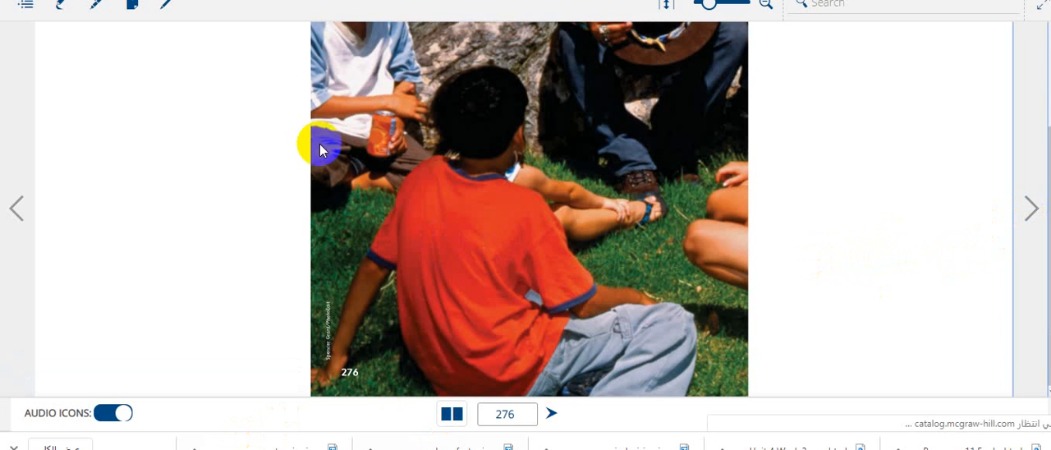